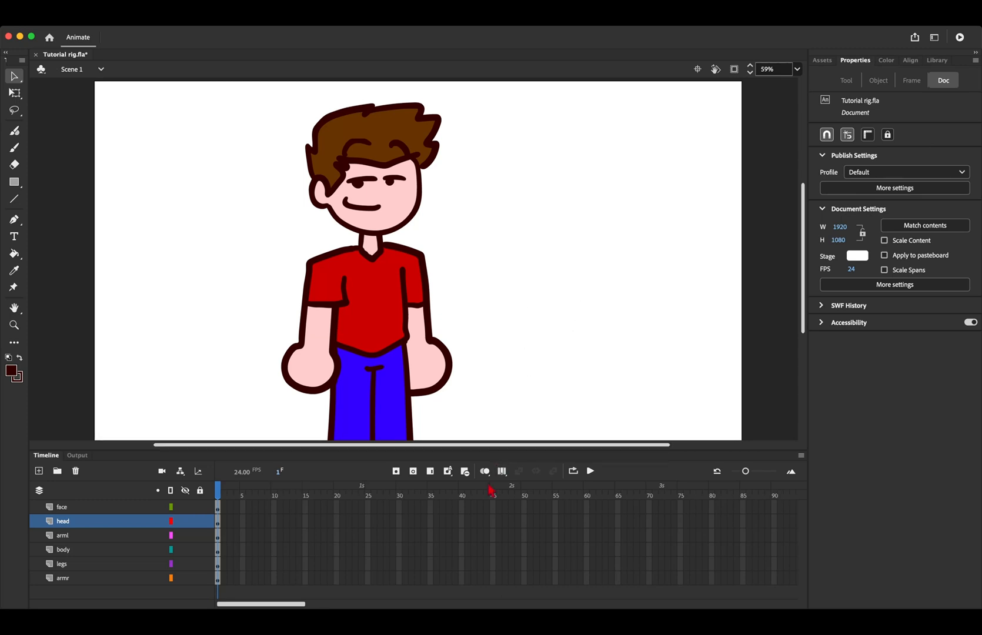
Step: Turn on Parenting View to reveal the face, head, arm, body and leg links, then select the body layer
left_click(14, 147)
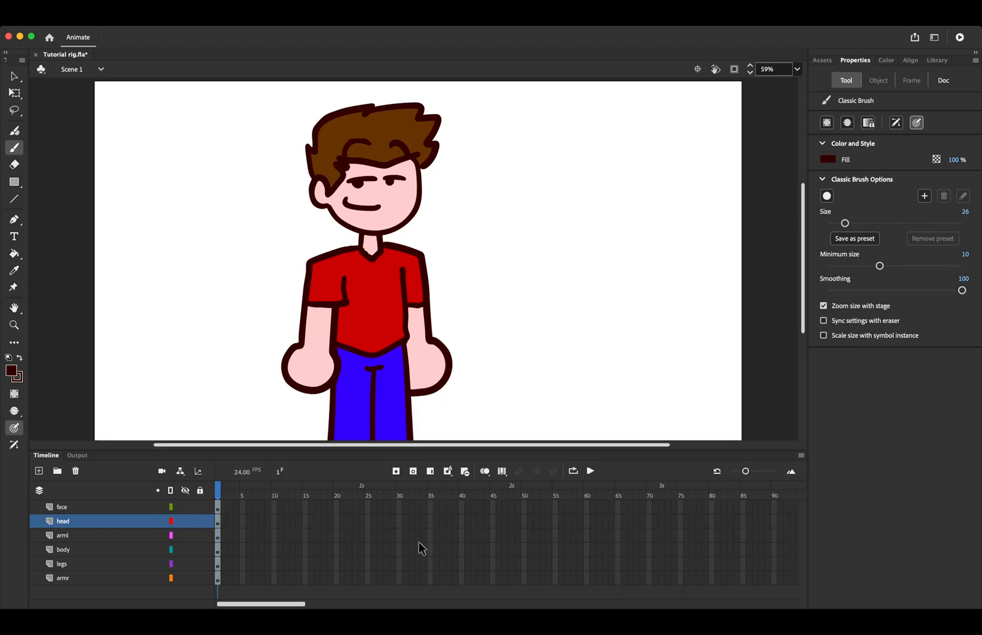
left_click(180, 471)
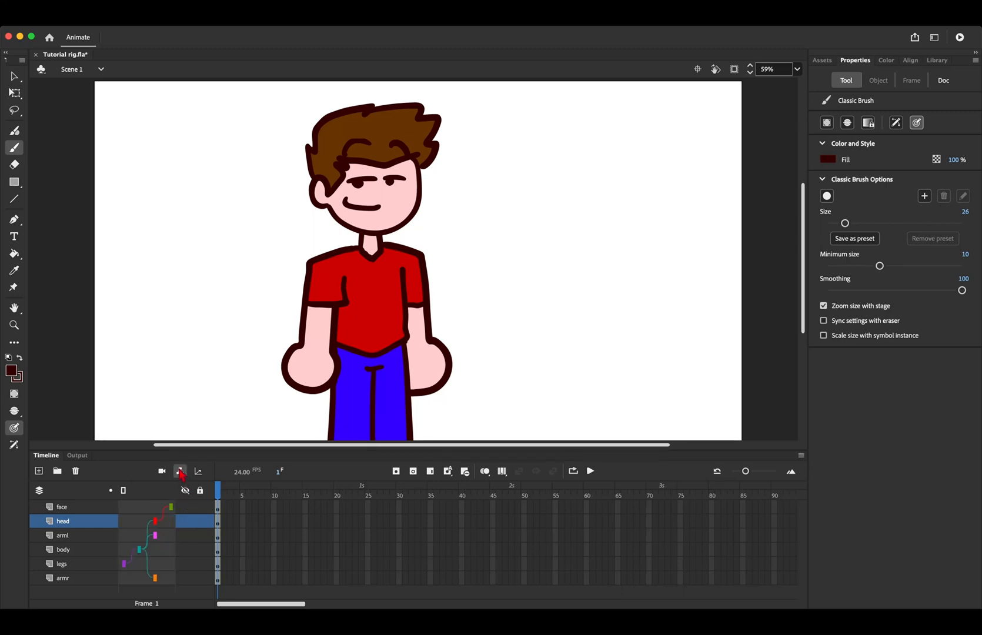
left_click(65, 550)
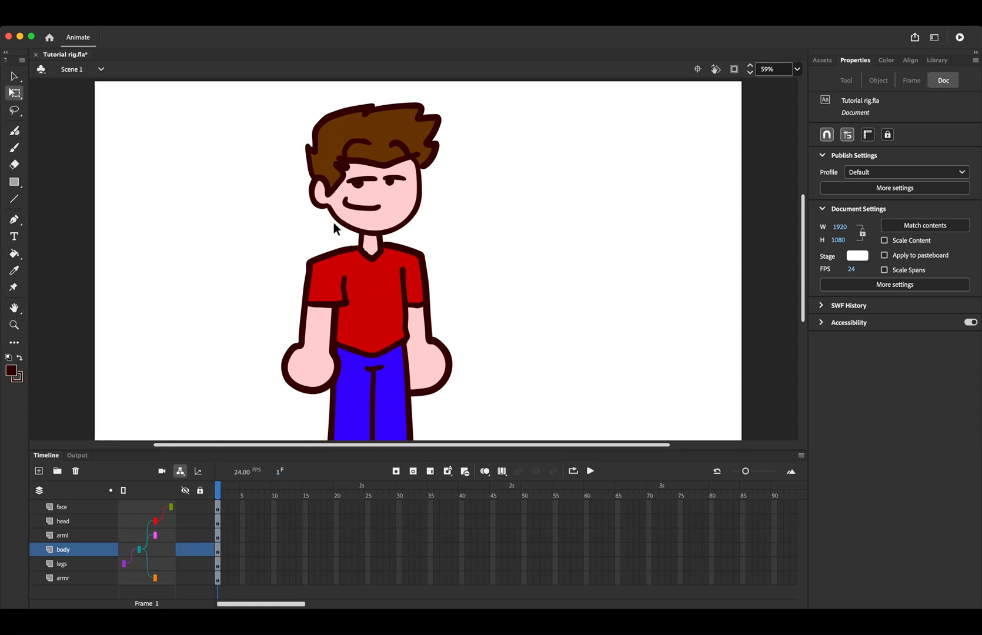
mouse_move(332, 243)
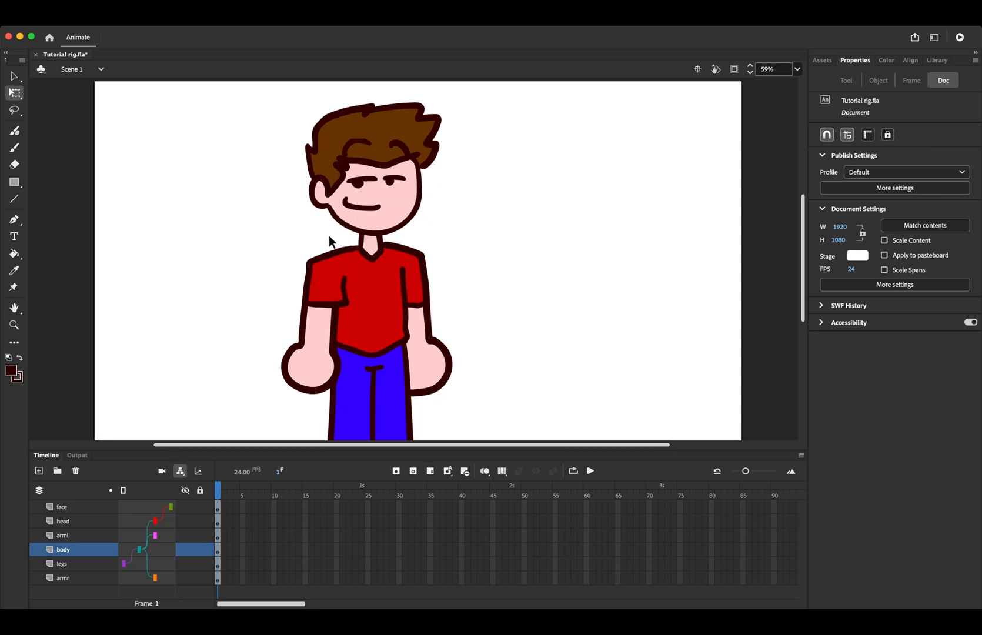
mouse_move(375, 203)
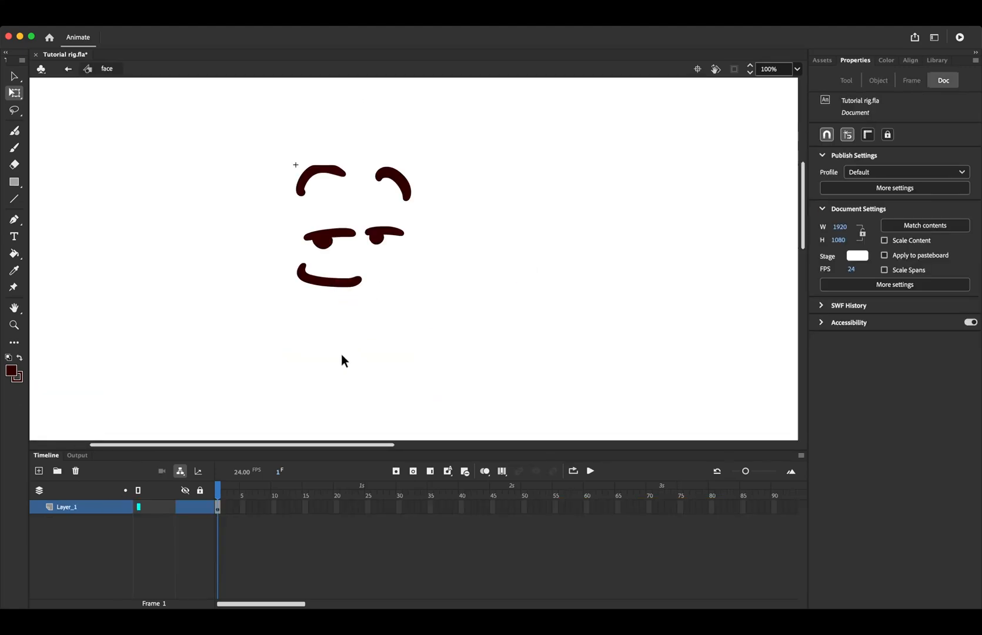
mouse_move(338, 398)
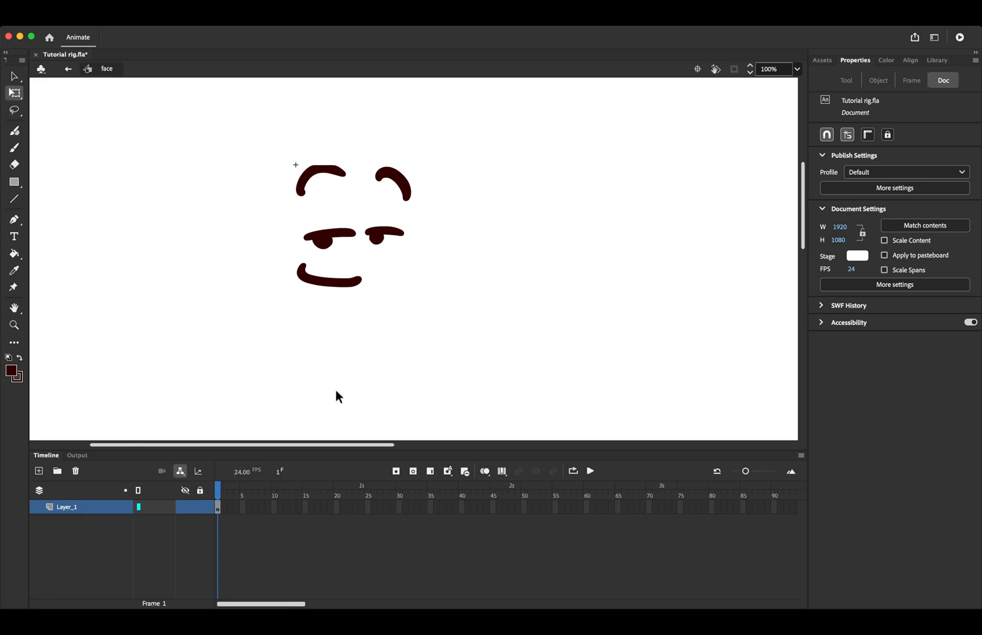
mouse_move(334, 404)
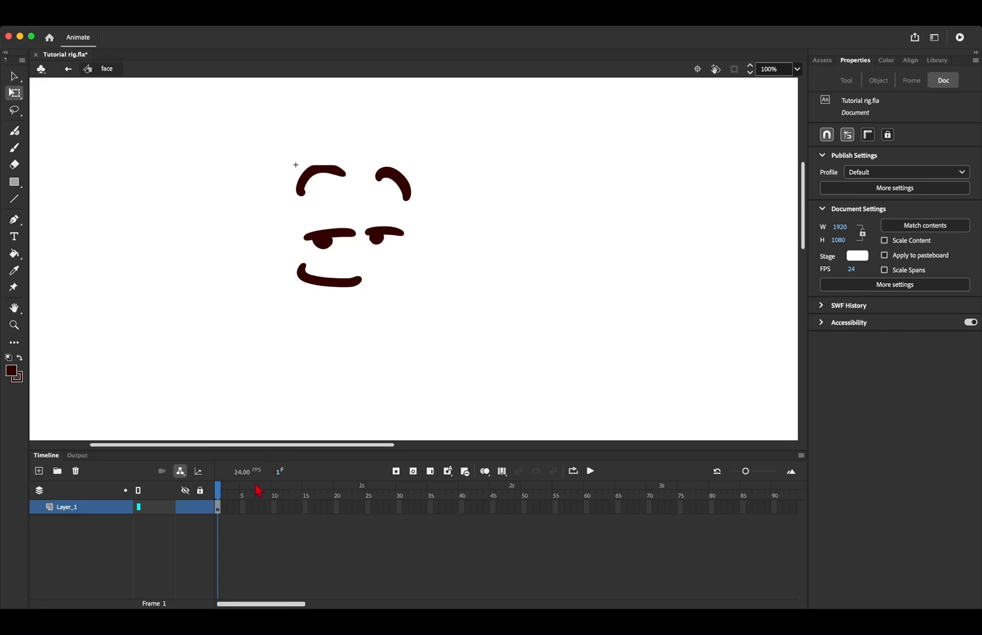
mouse_move(263, 504)
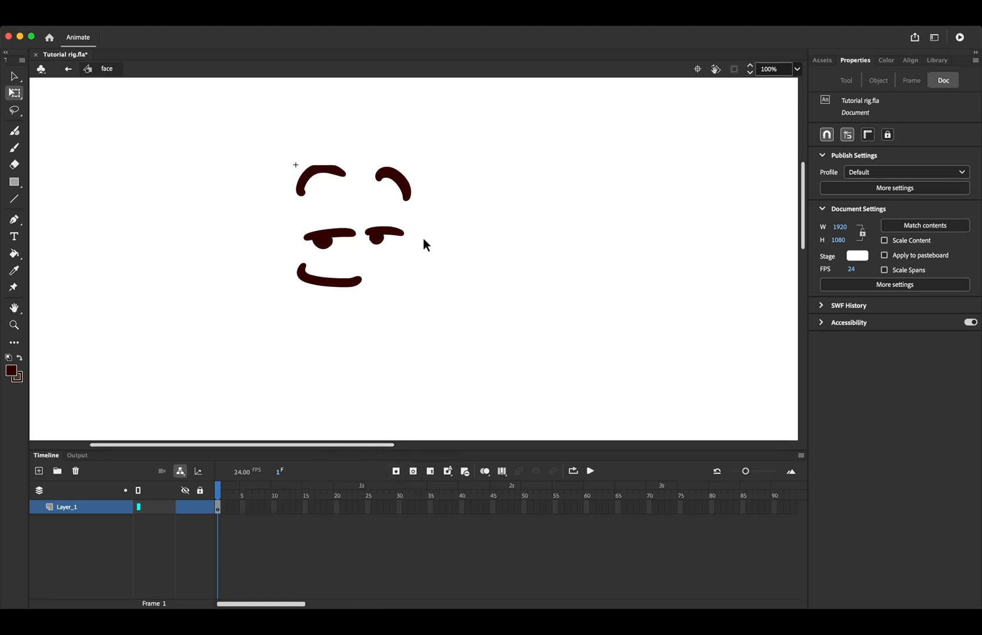
mouse_move(399, 270)
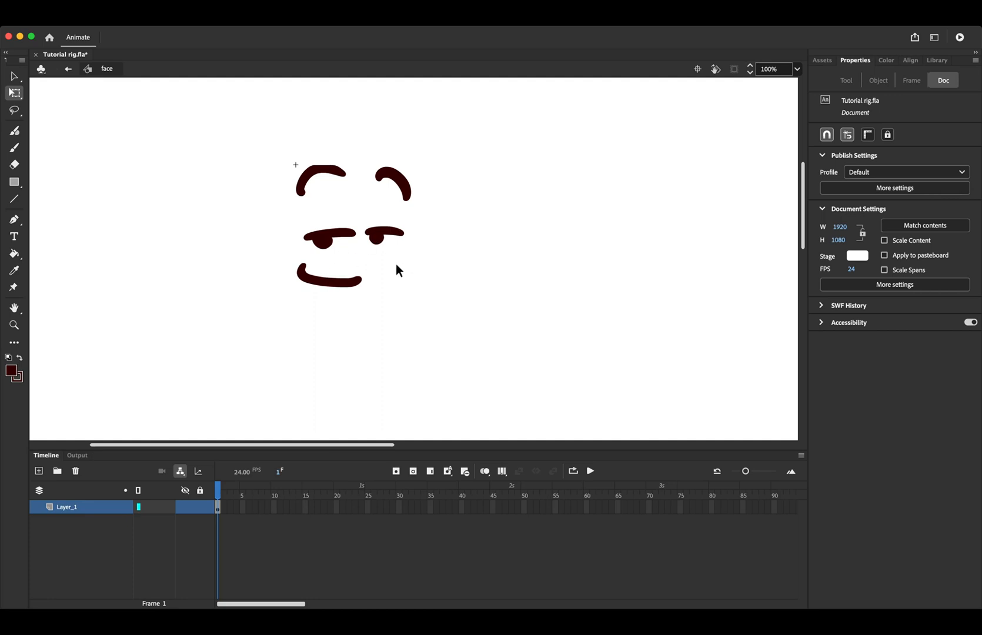
mouse_move(436, 417)
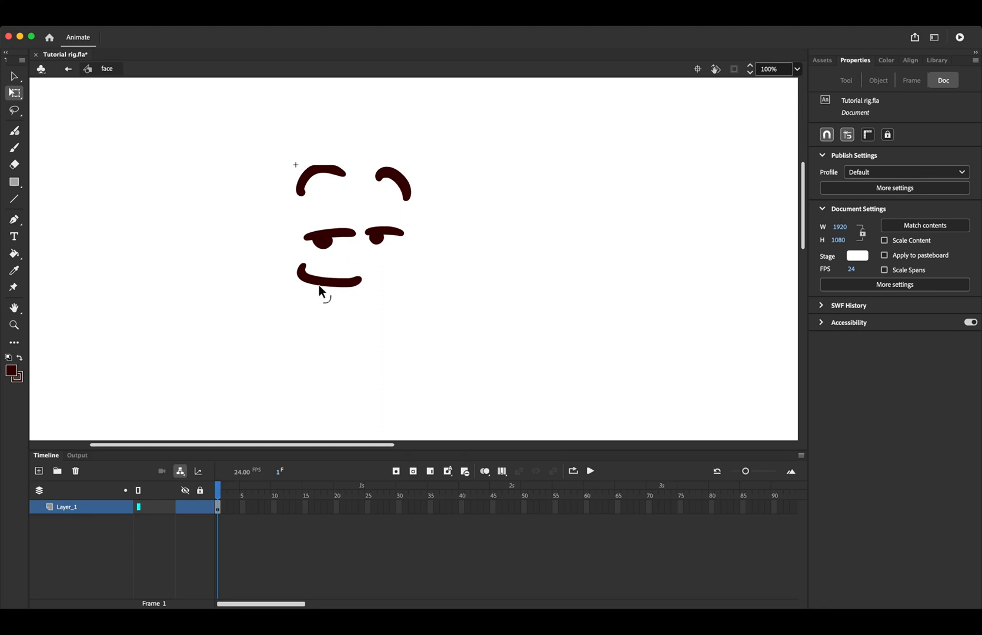
mouse_move(367, 273)
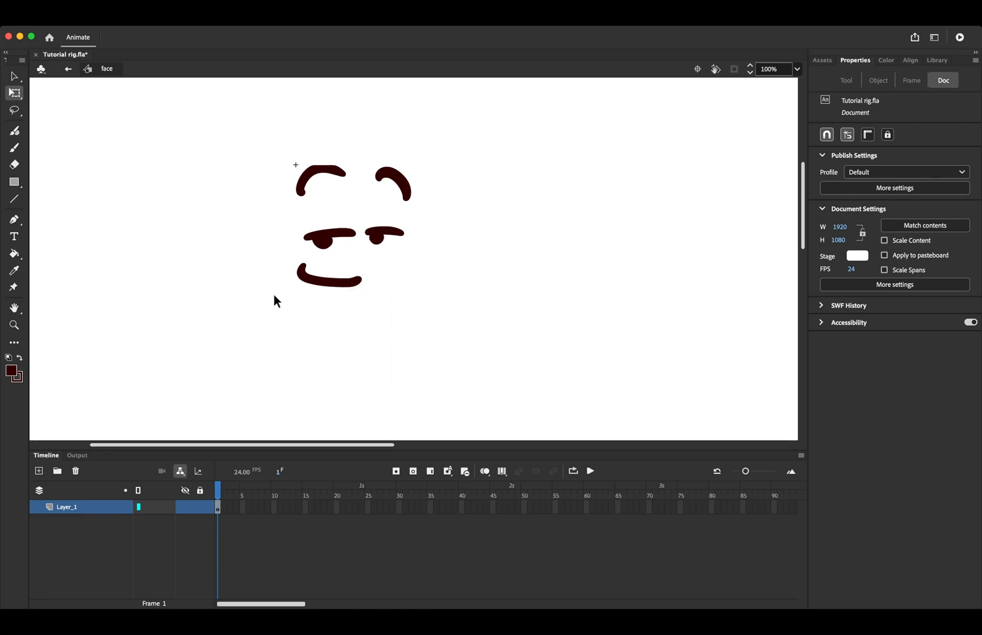
mouse_move(297, 342)
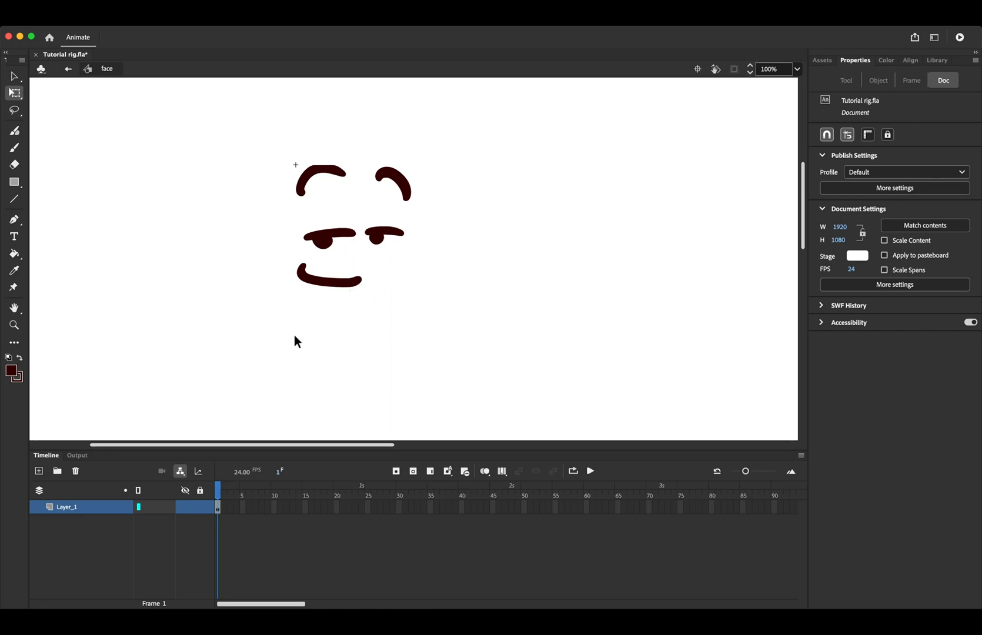
mouse_move(267, 480)
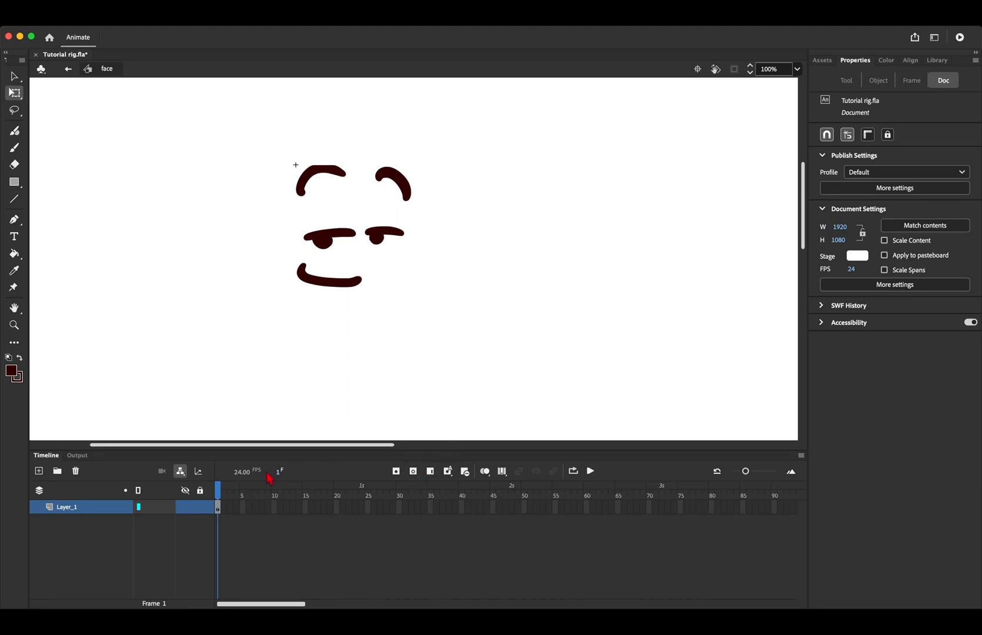
mouse_move(420, 263)
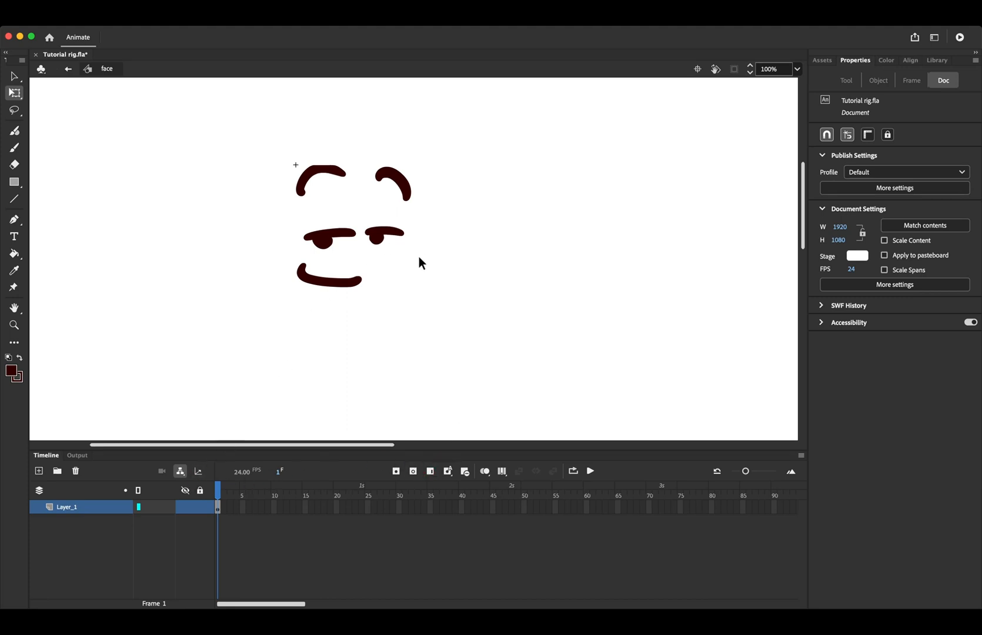
Step: Add a new layer to the face symbol, then delete the extra Layer_3
left_click_drag(288, 156, 414, 251)
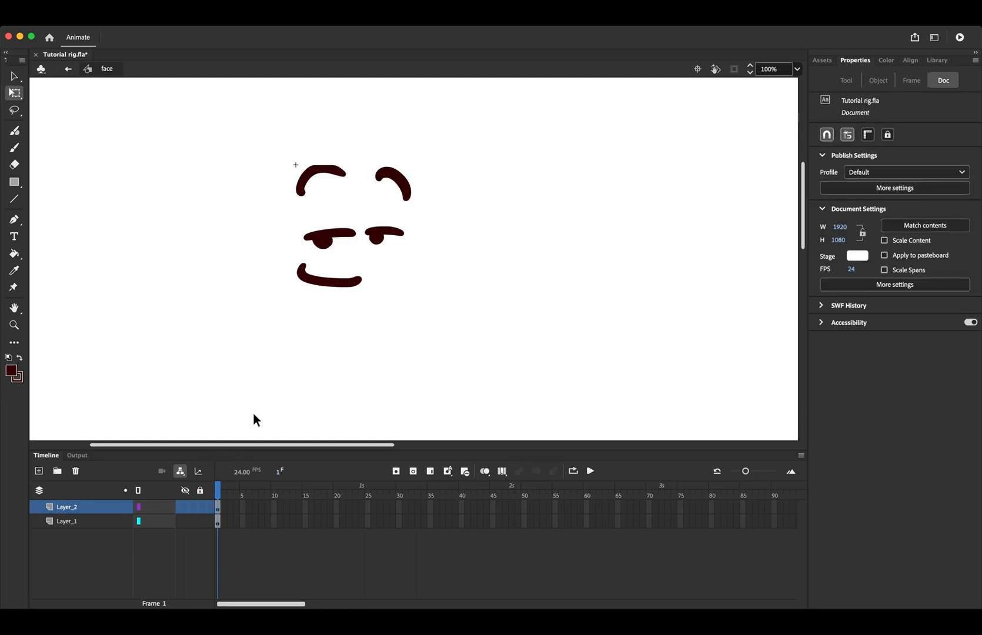
mouse_move(245, 422)
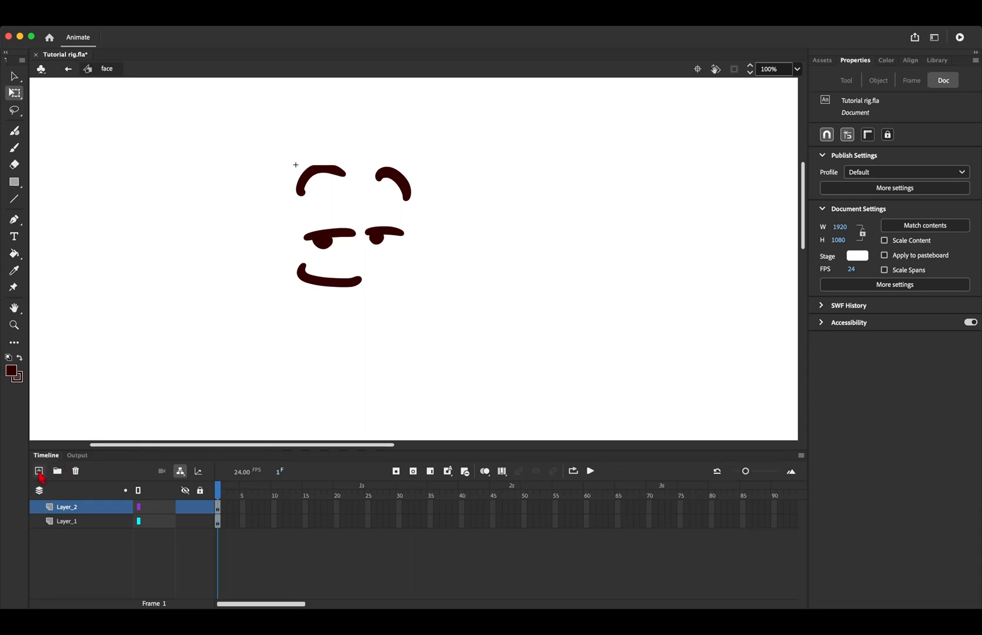
left_click(38, 471)
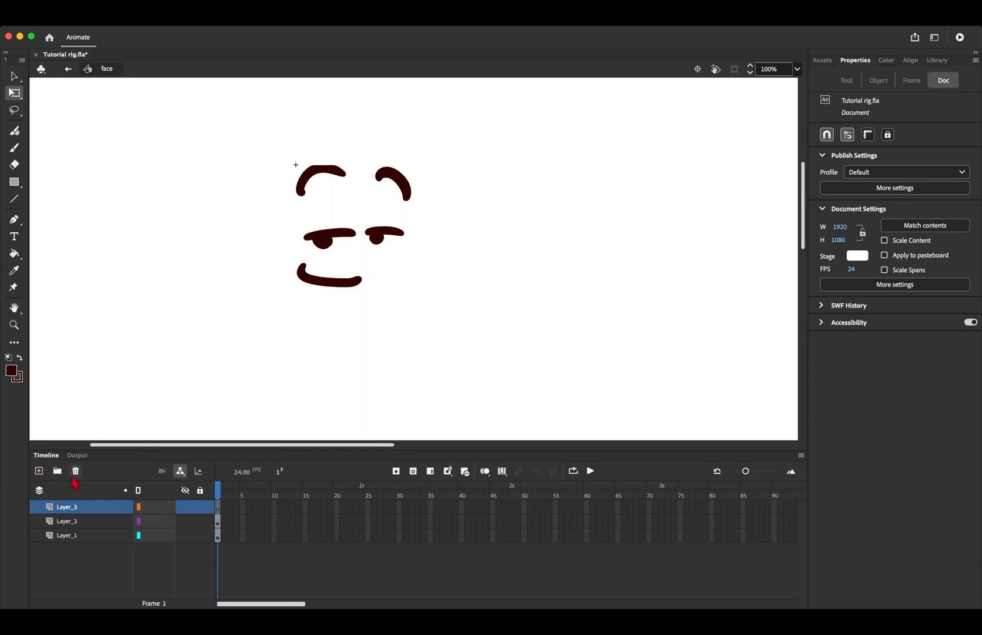
left_click(75, 471)
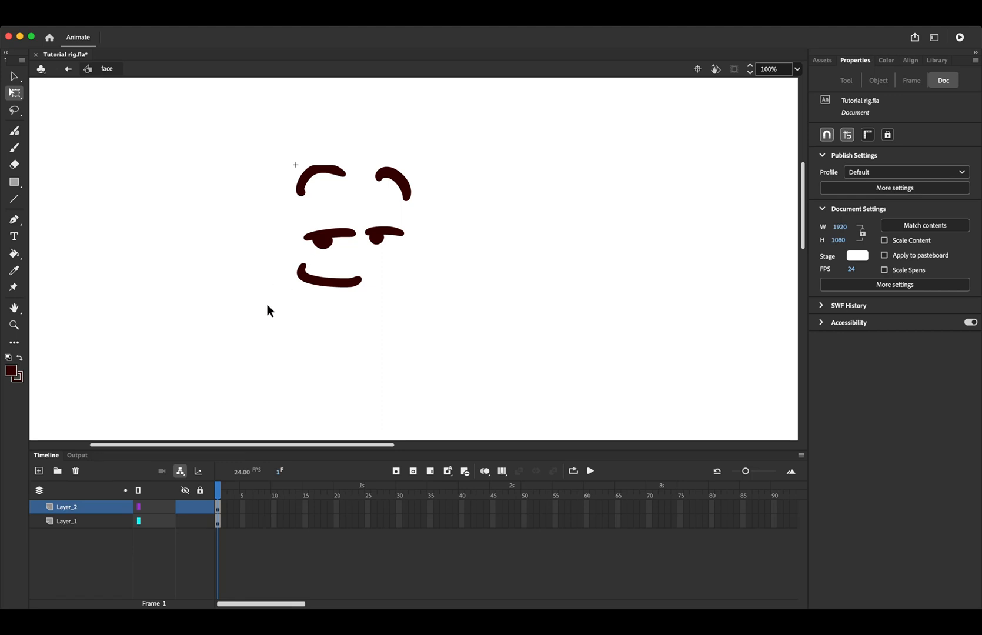
mouse_move(416, 223)
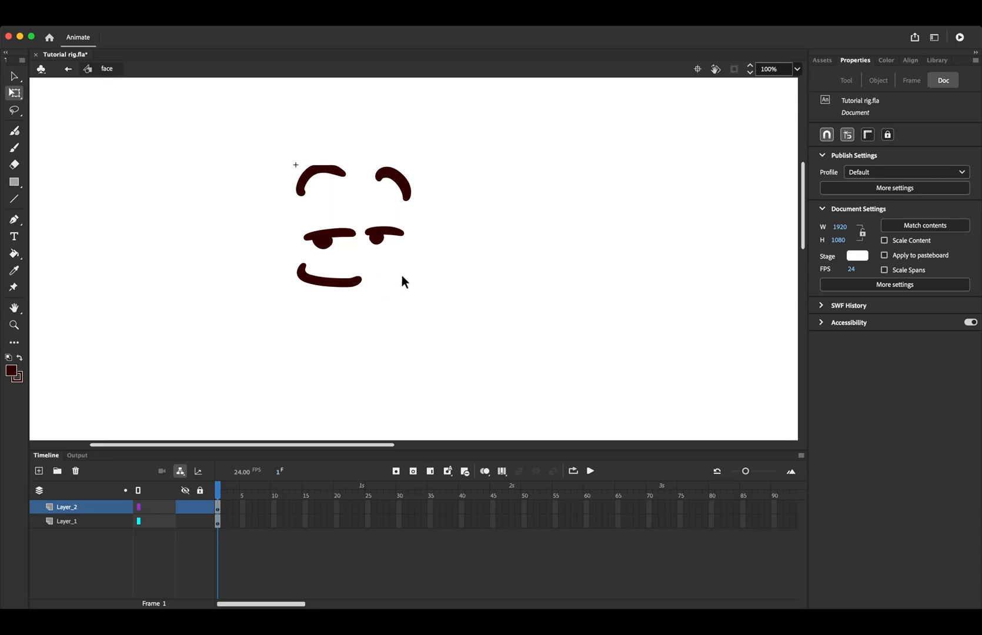
mouse_move(358, 480)
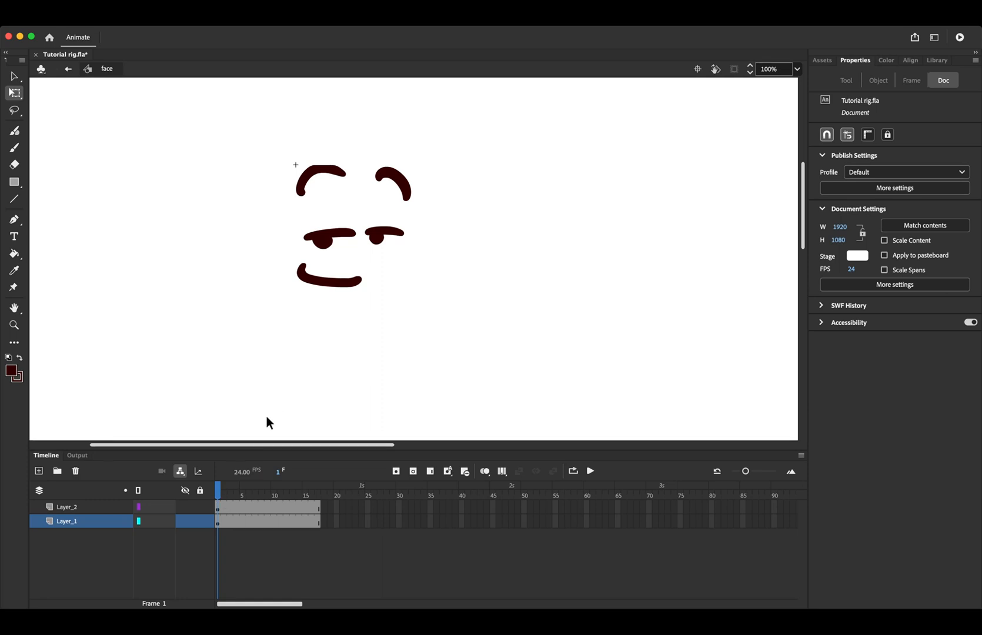
Step: Select frame 2 on the face symbol's Layer_1
left_click(224, 503)
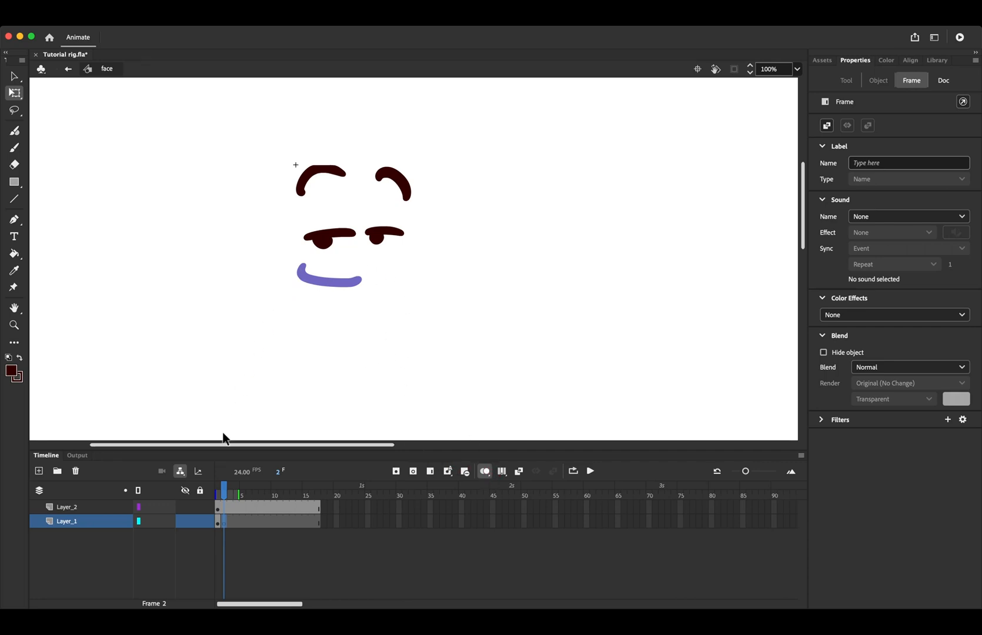
left_click(234, 486)
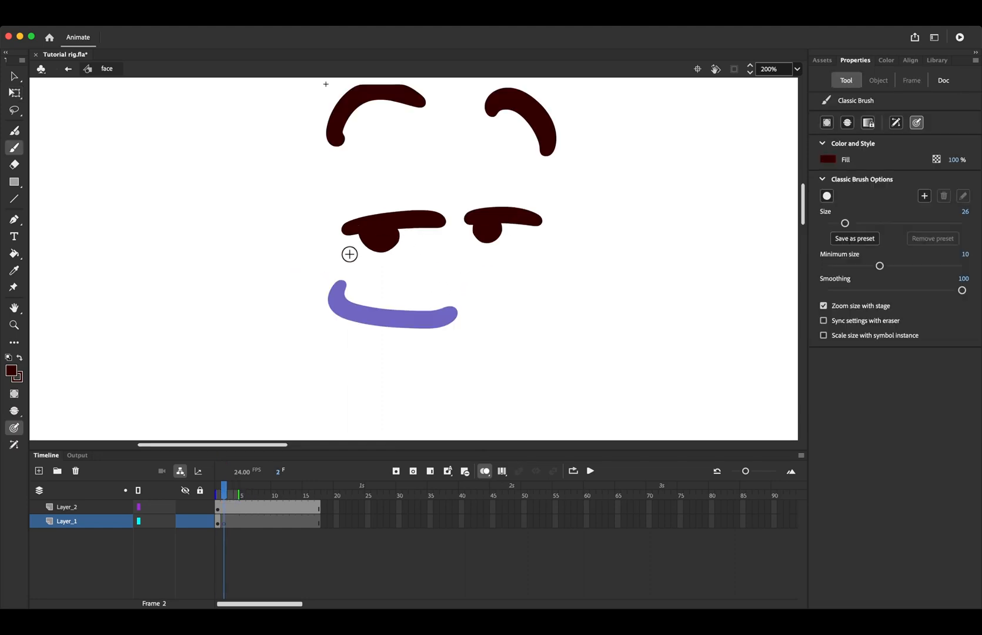
mouse_move(486, 337)
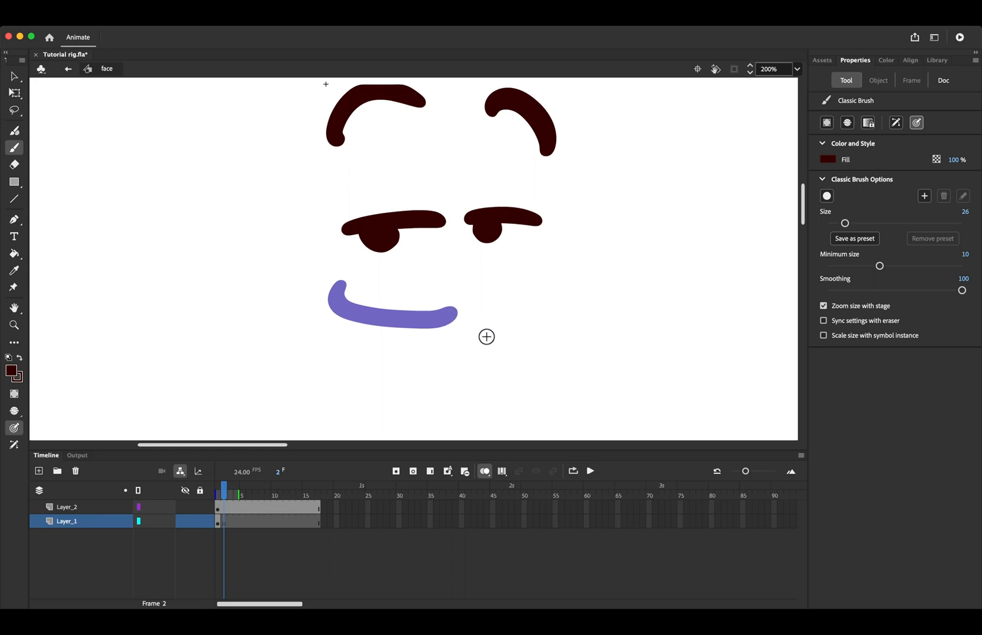
mouse_move(442, 305)
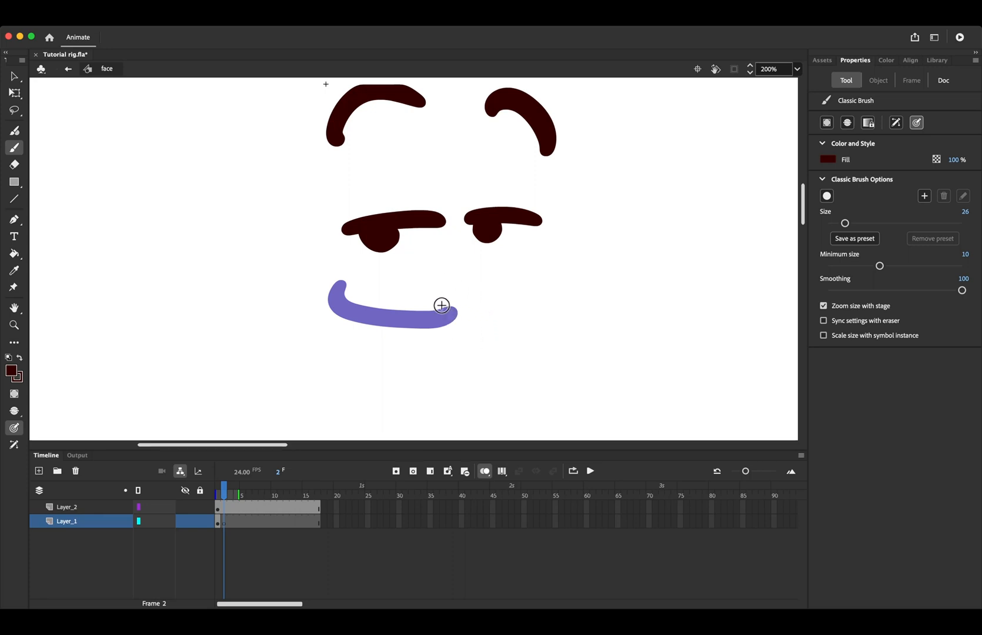
left_click_drag(439, 308, 342, 344)
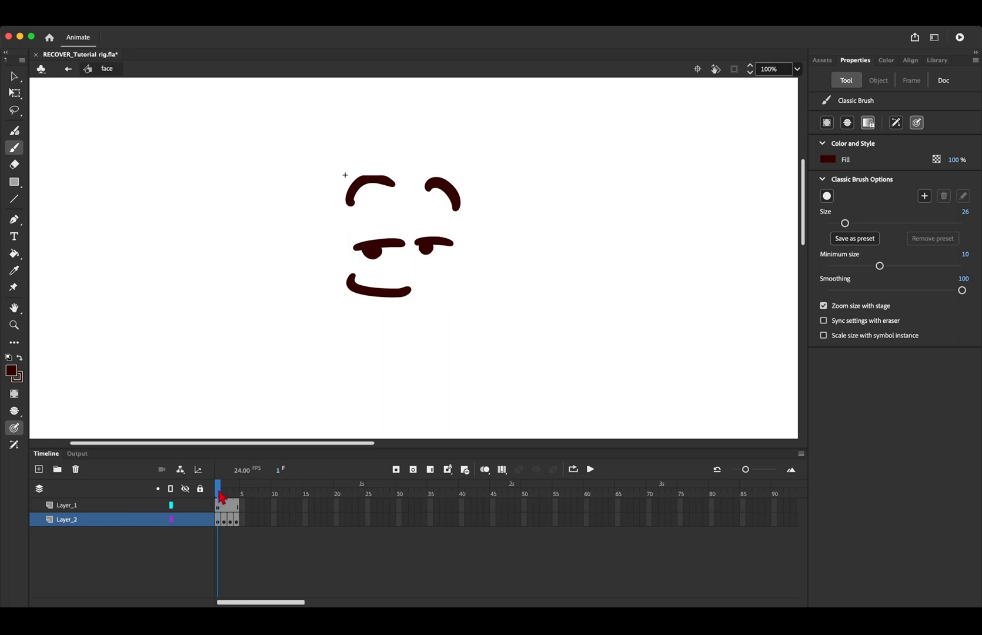
Step: Go to frame 1 of the face symbol in the recovered rig file
left_click(943, 80)
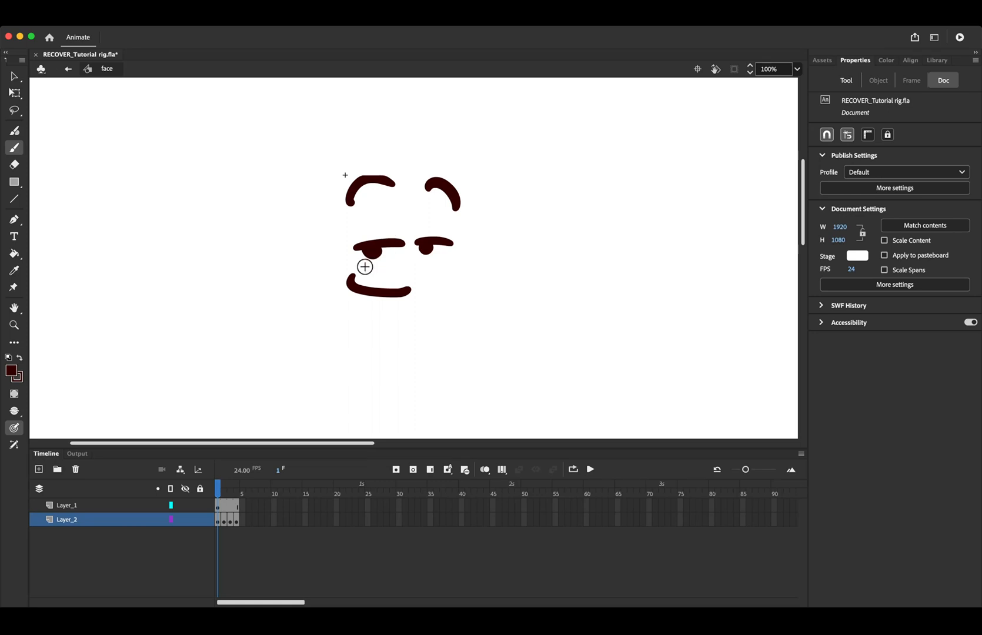
mouse_move(322, 305)
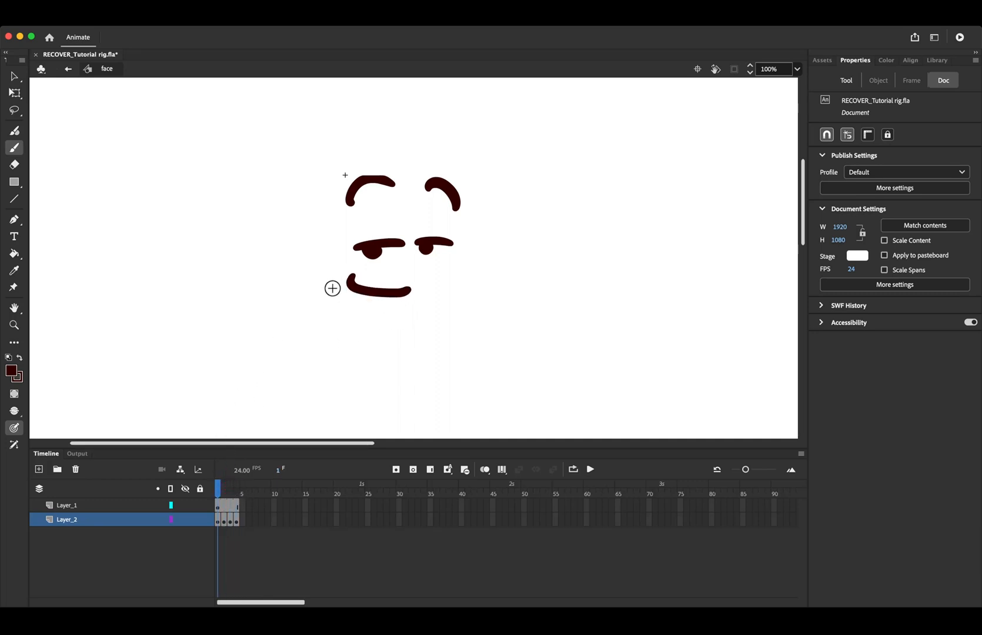
mouse_move(82, 86)
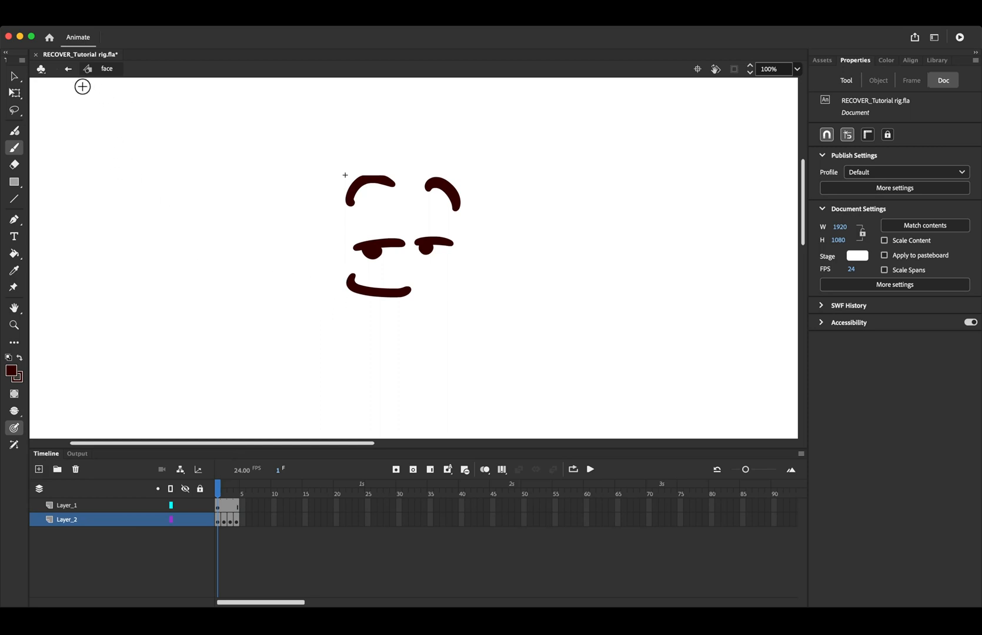
Step: Return from the face symbol to Scene 1 and move to frame 7
left_click(64, 69)
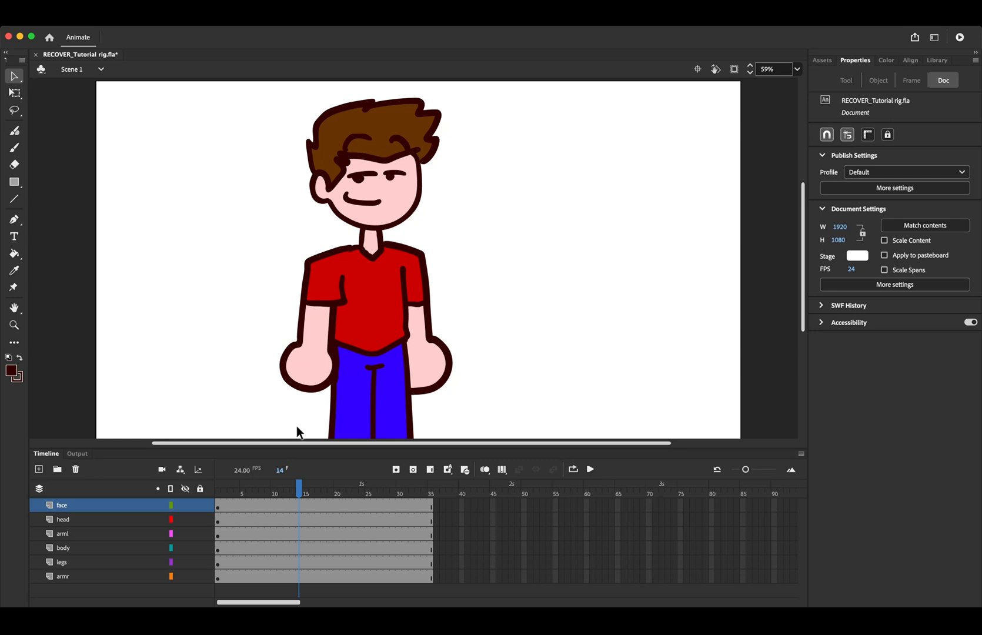
left_click(254, 494)
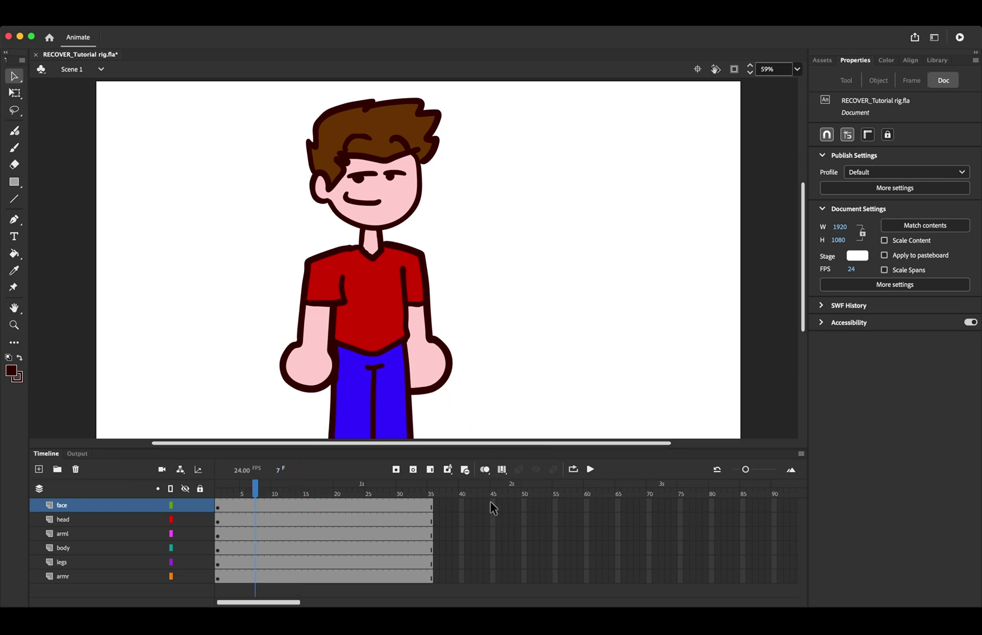
Step: Insert frames up to frame 70 on all main-timeline layers, then deselect the stage
left_click(648, 506)
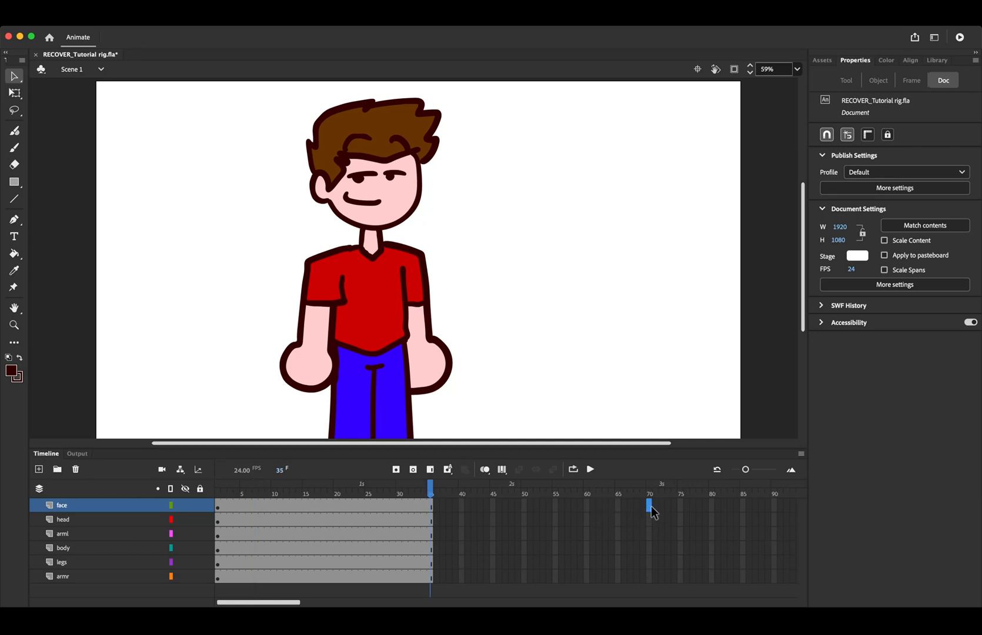
left_click(62, 577)
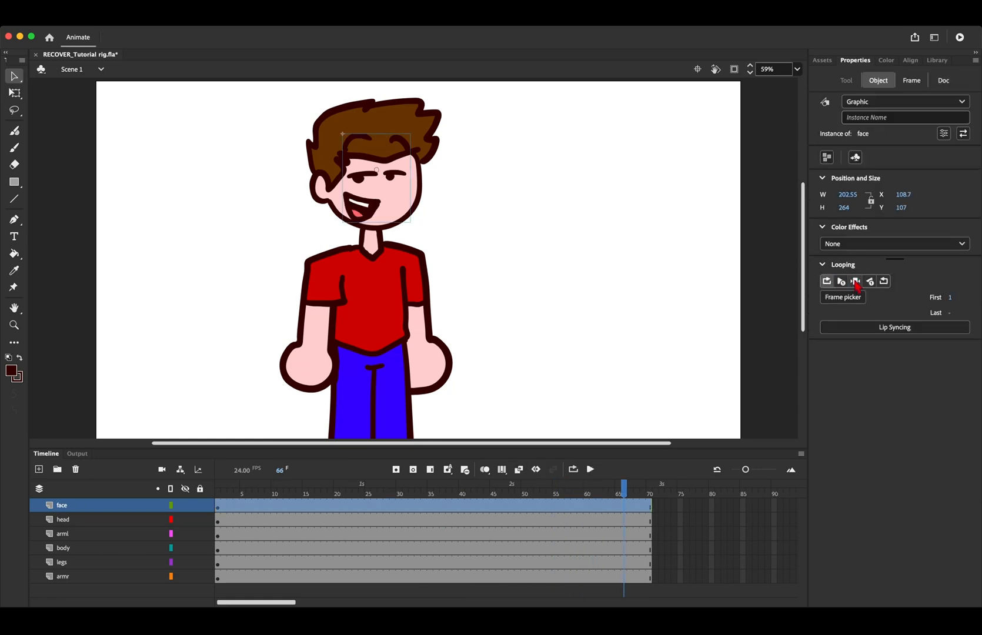
left_click(856, 281)
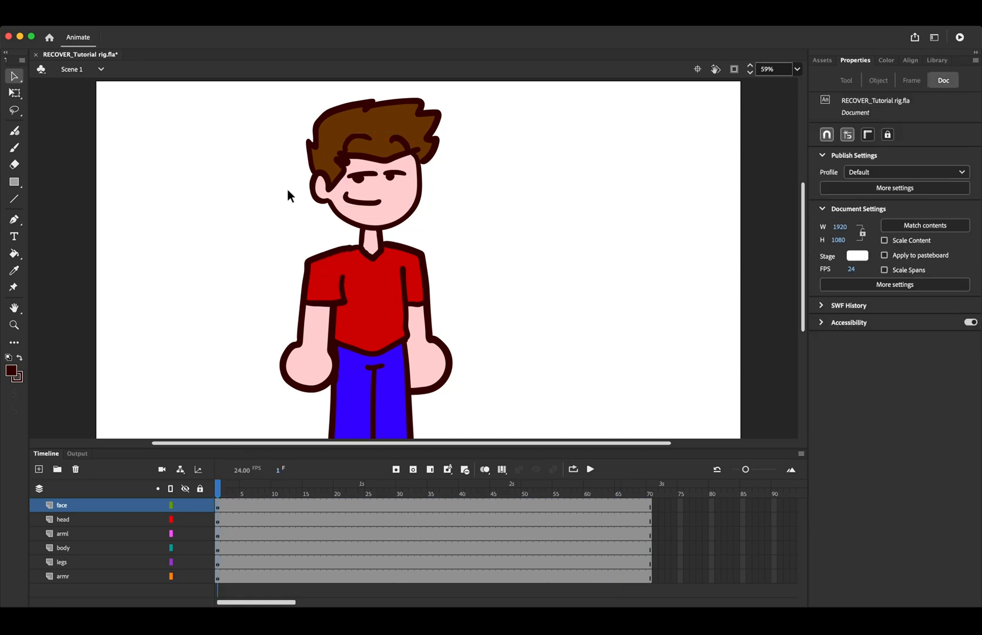
mouse_move(252, 493)
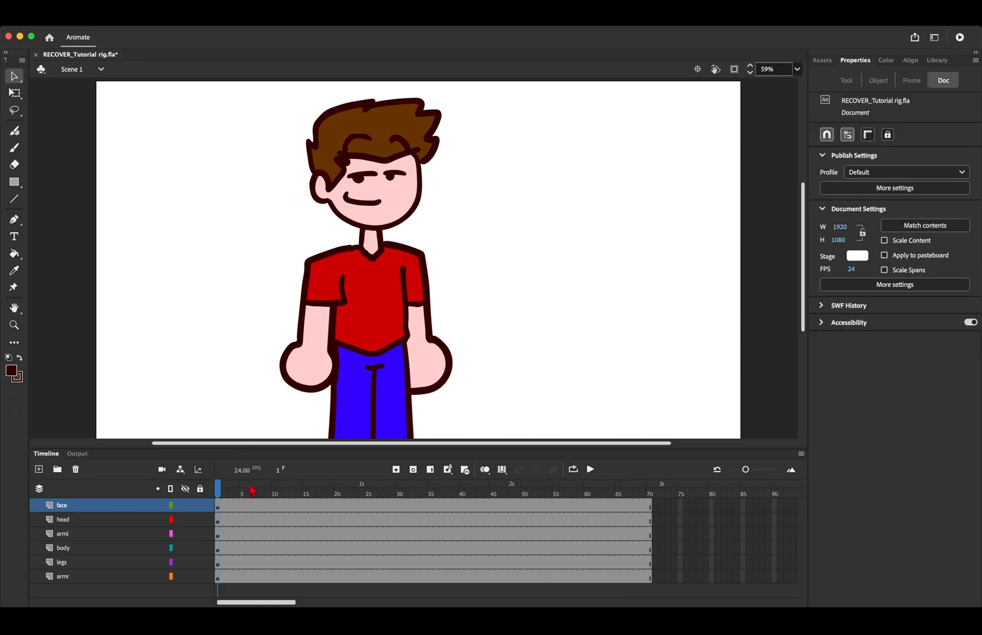
mouse_move(275, 502)
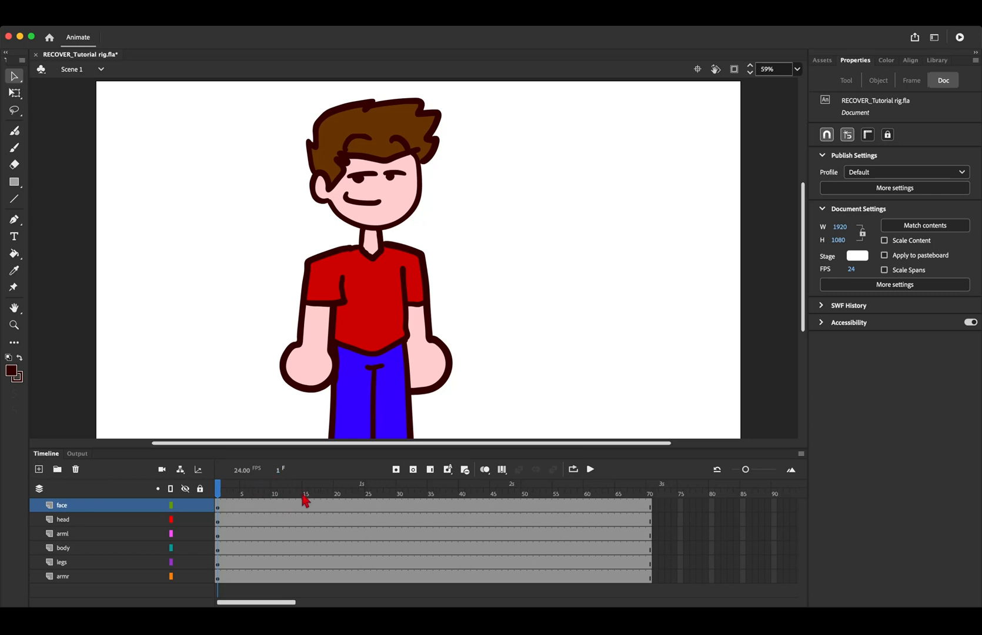
Step: At frame 10, select the face instance and show its Object properties
left_click(280, 506)
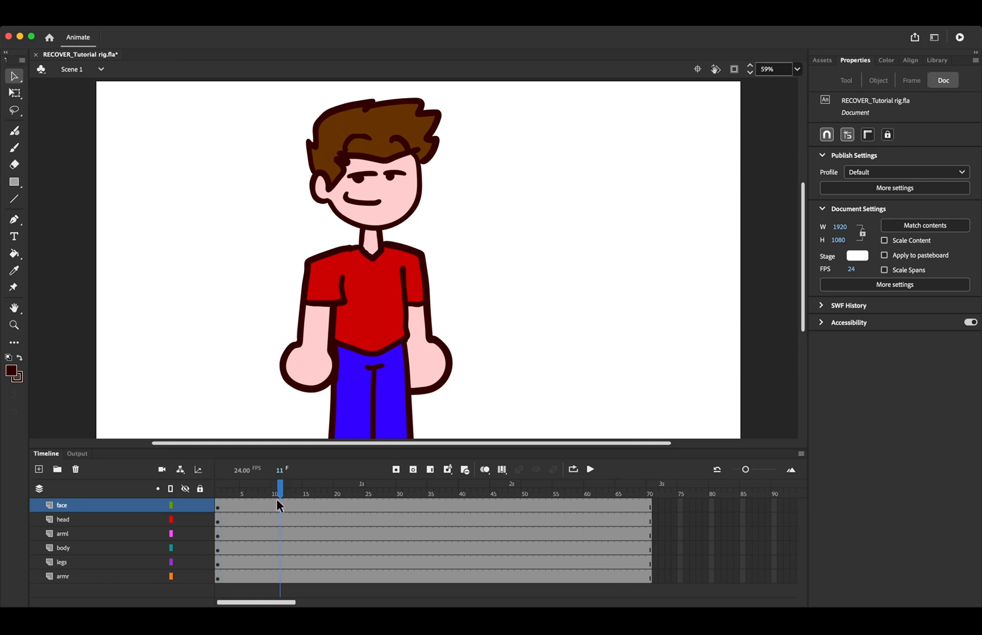
left_click(275, 495)
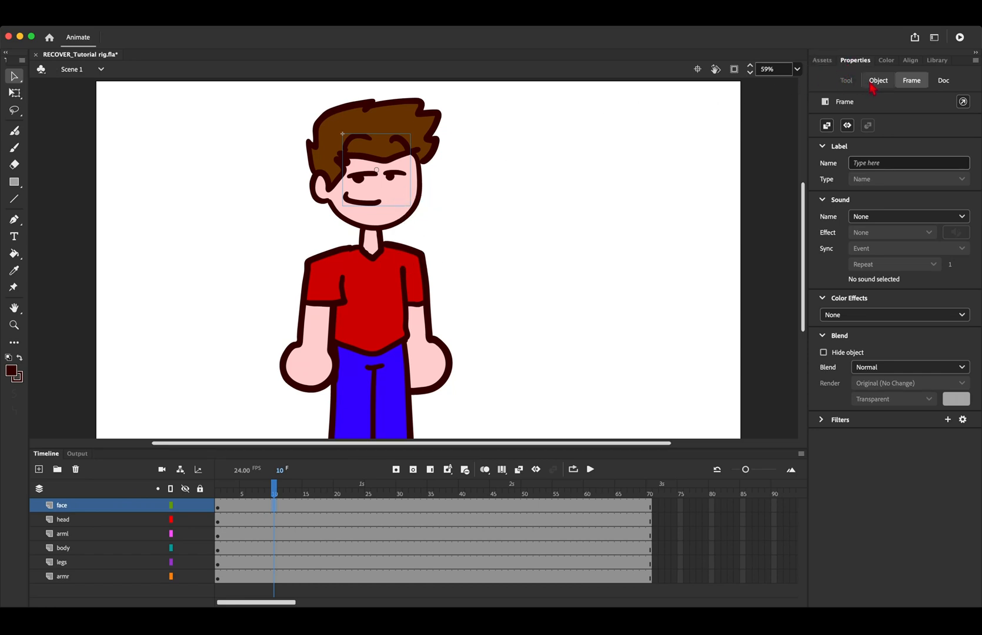
left_click(878, 80)
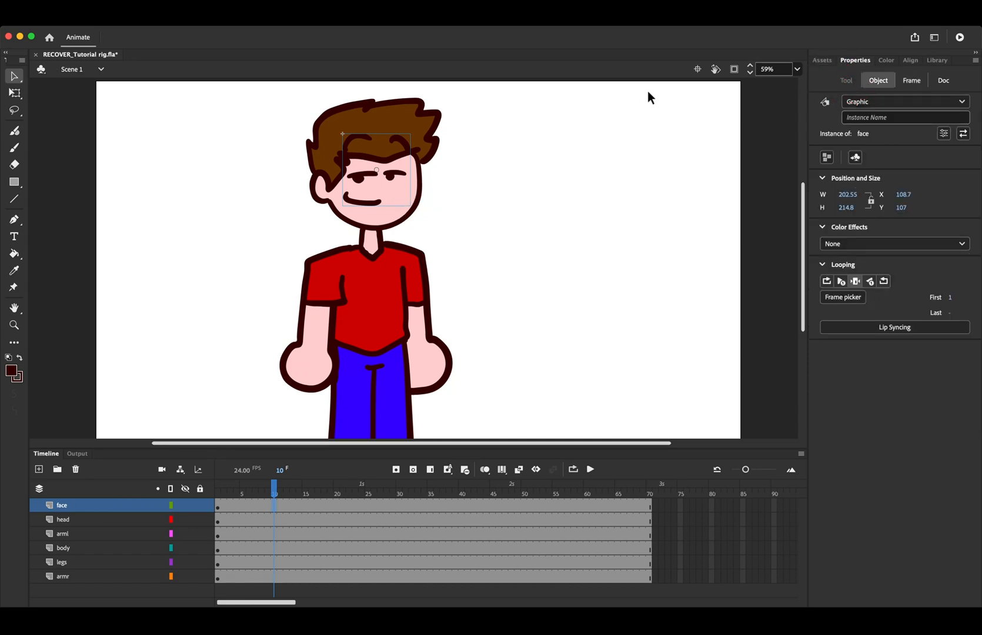
mouse_move(867, 69)
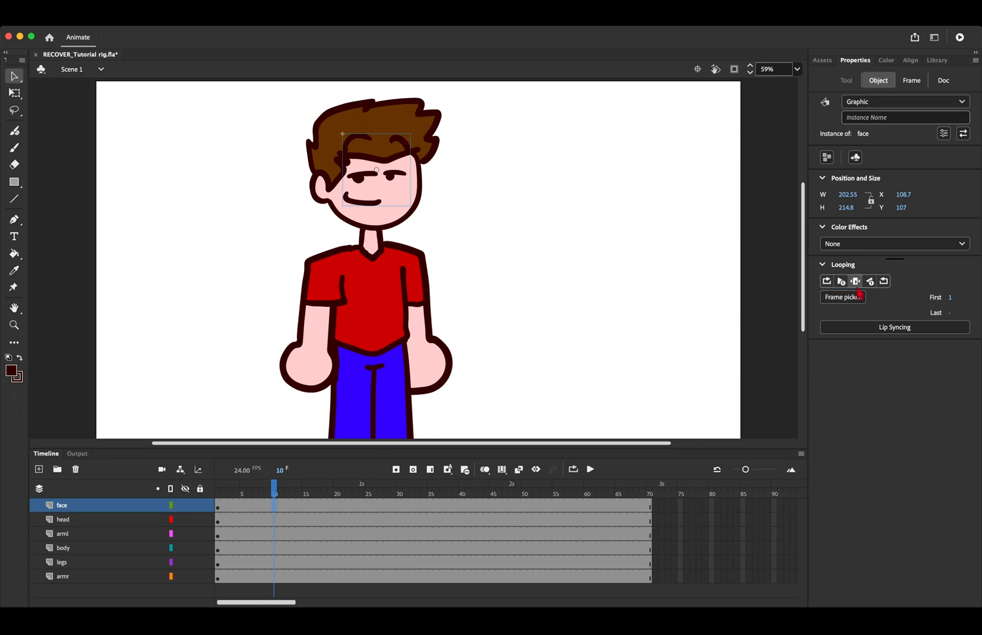
Step: Via Frame Picker, key the face to grin mouth frame 3 at frame 10, then frame 4 later
left_click(843, 297)
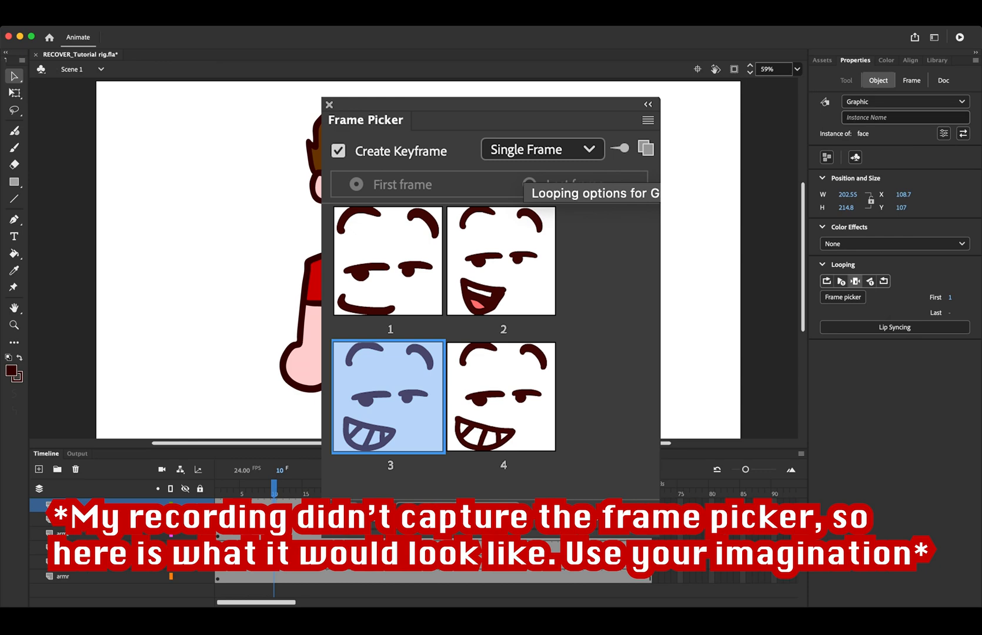
left_click(391, 394)
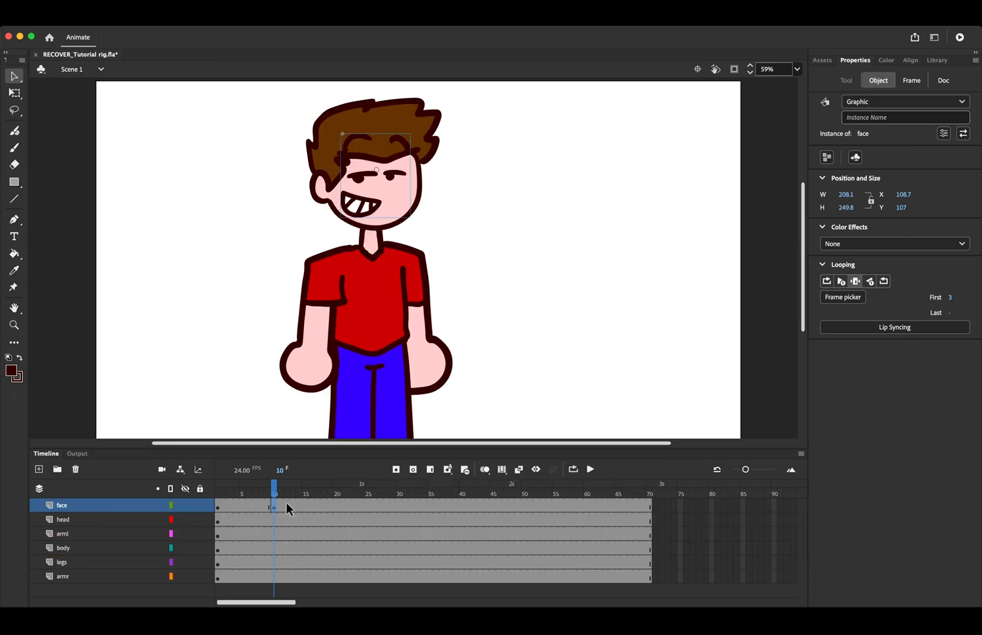
mouse_move(283, 516)
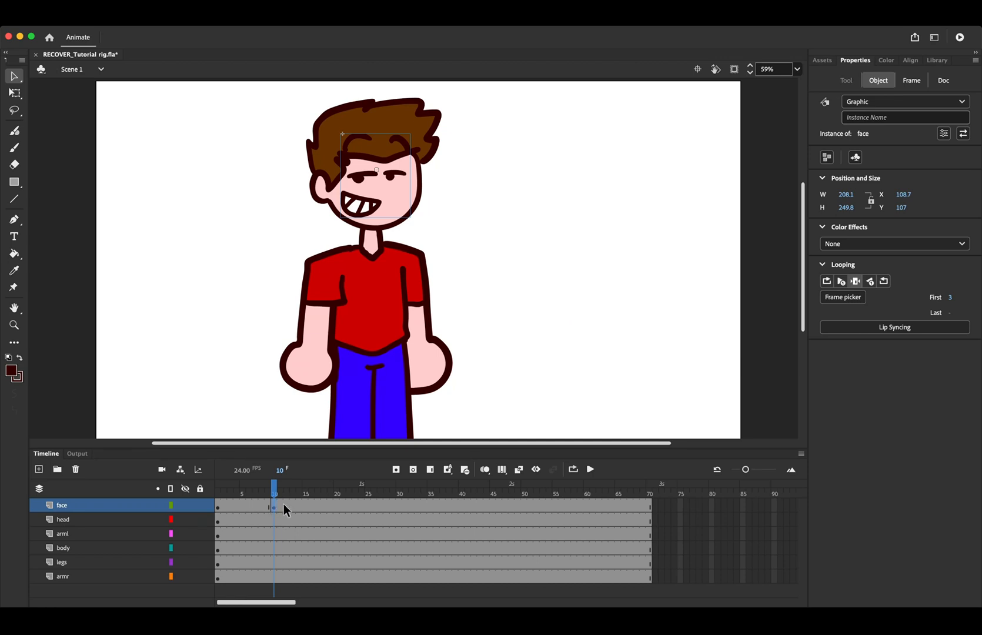
left_click(286, 500)
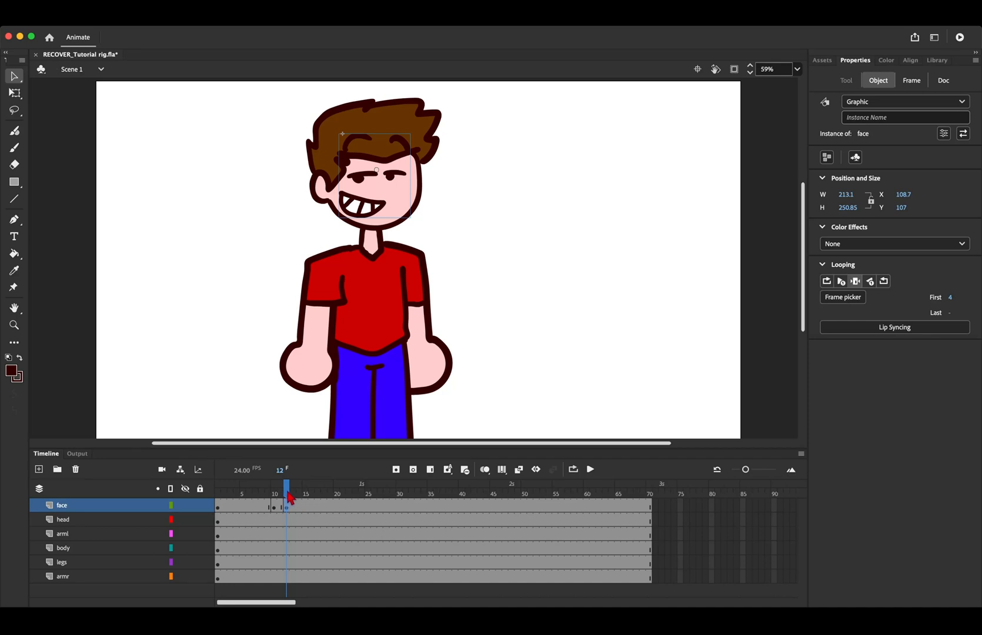
left_click(298, 494)
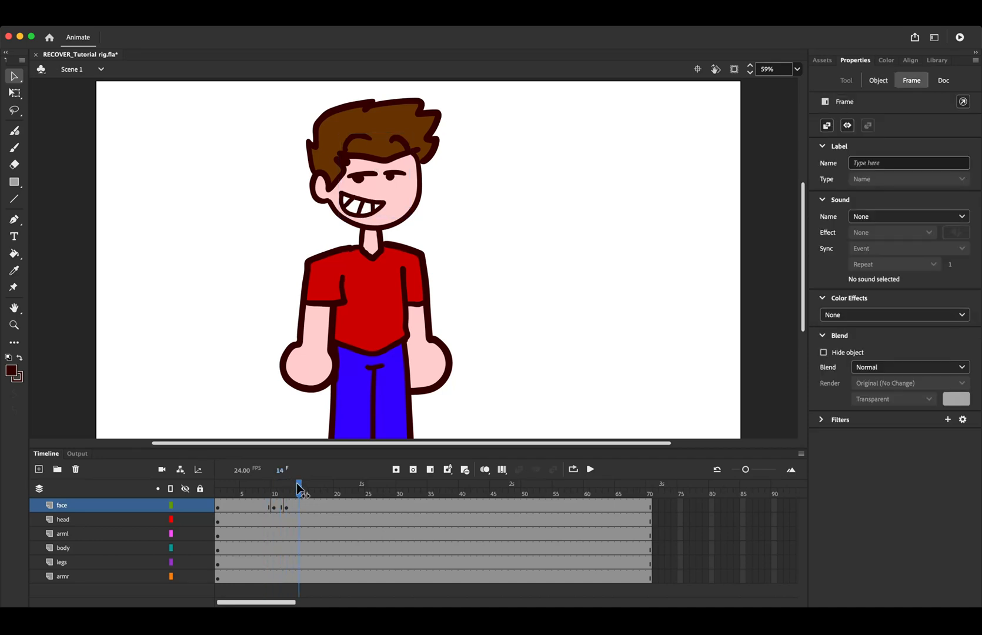
left_click(256, 489)
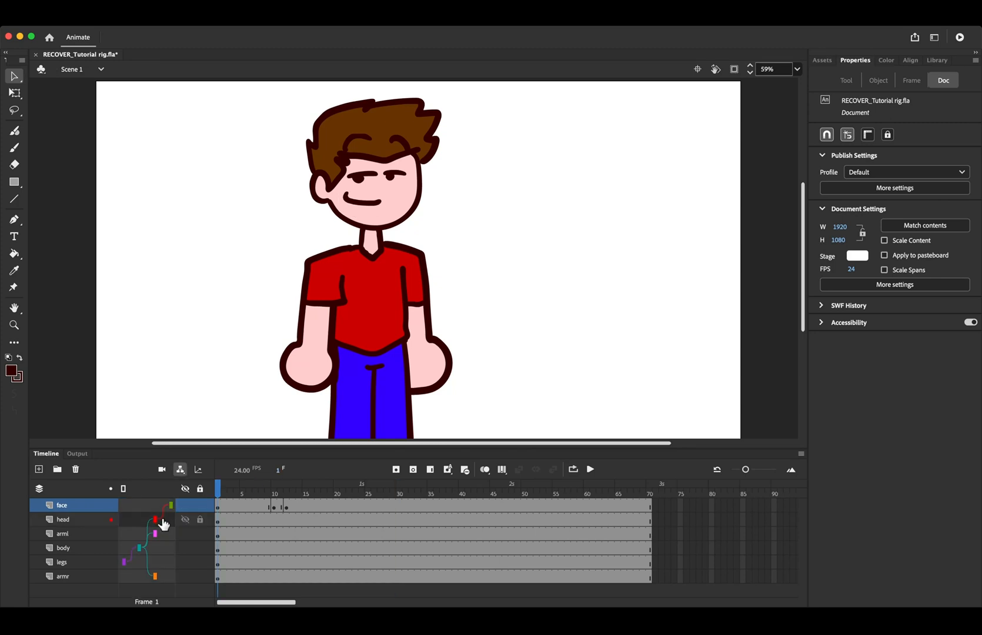
Step: Key the head layer around frames 7–12, preview playback, and select the head for rotating
left_click(260, 519)
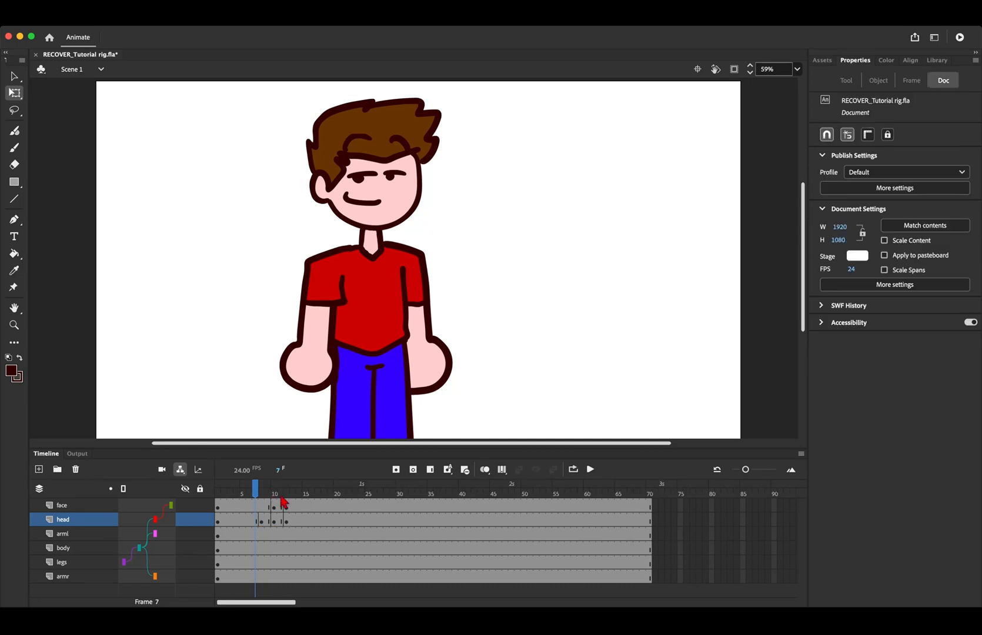
left_click(590, 469)
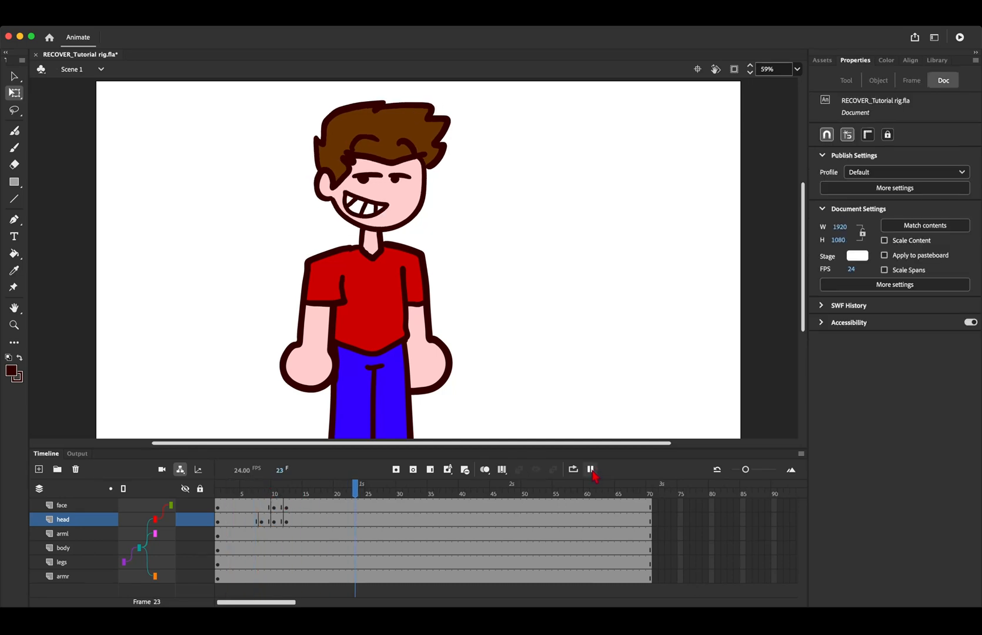
left_click(591, 470)
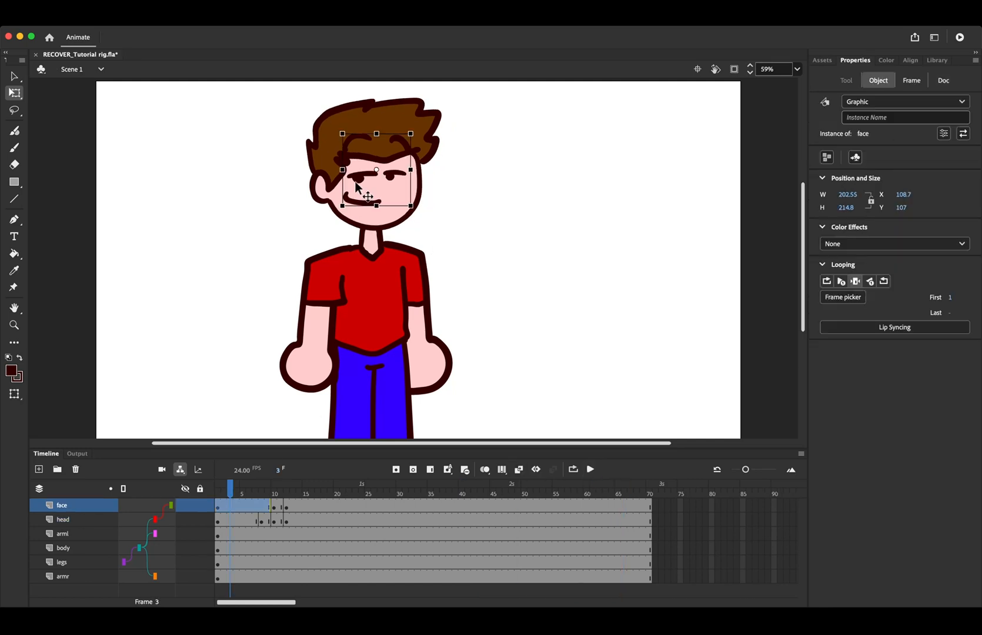
left_click(61, 519)
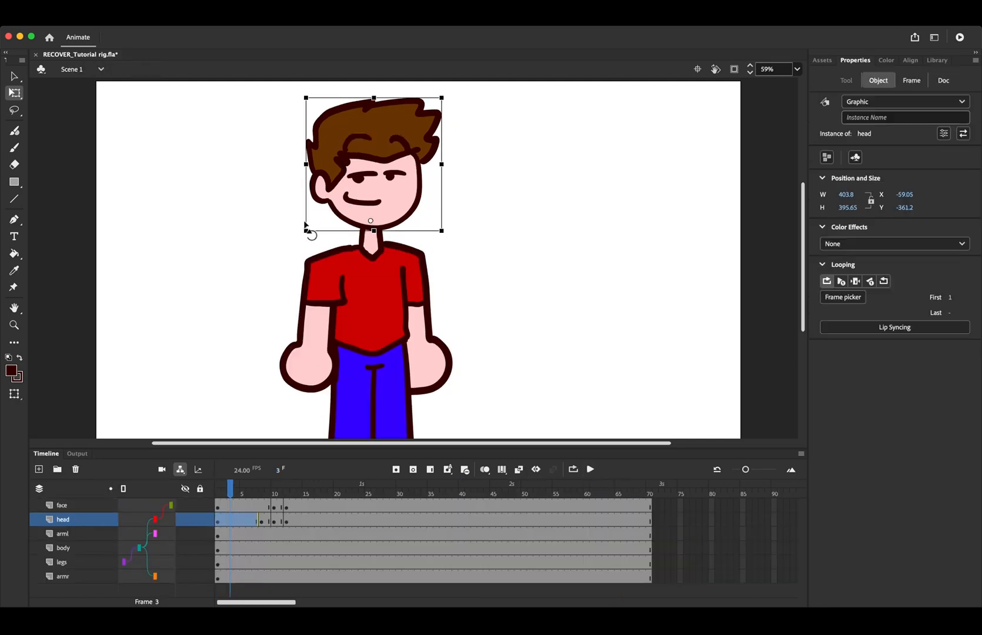
Step: Leave the arm symbol, select the body layer around frames 7–13, then play and stop the sway
double_click(310, 295)
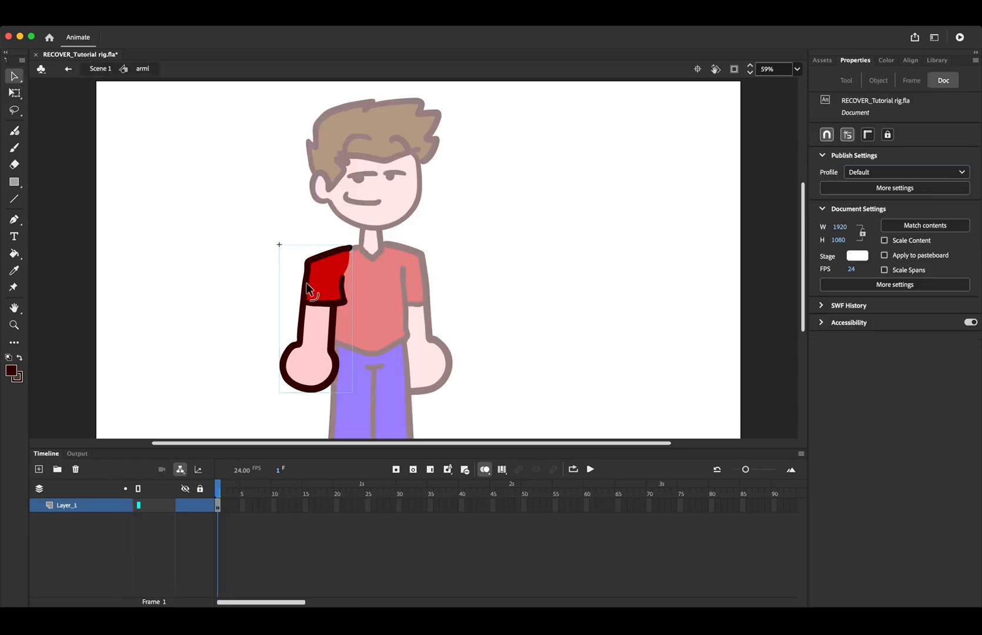
left_click(225, 488)
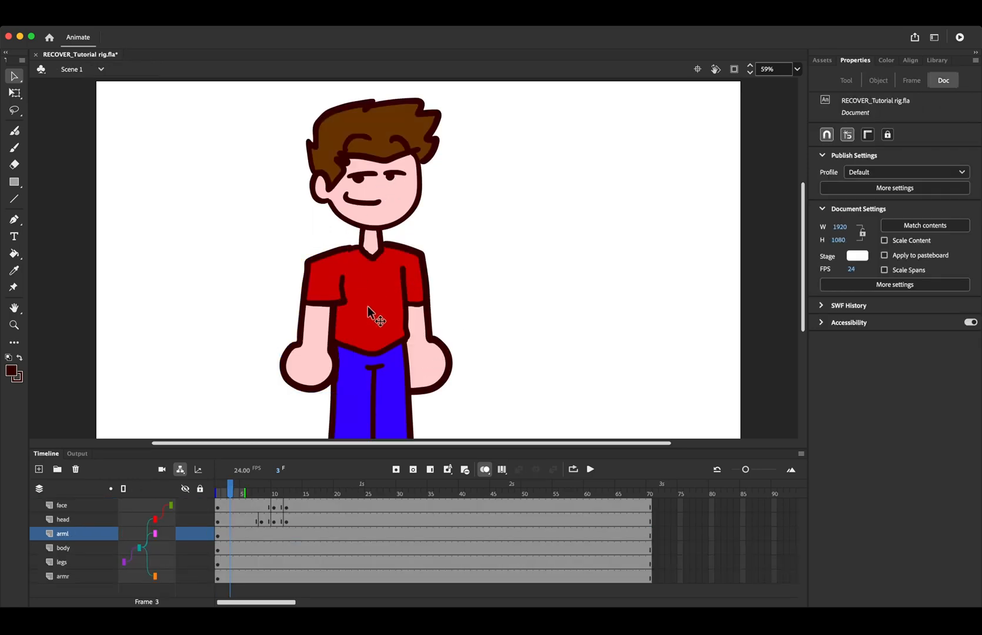
left_click(372, 315)
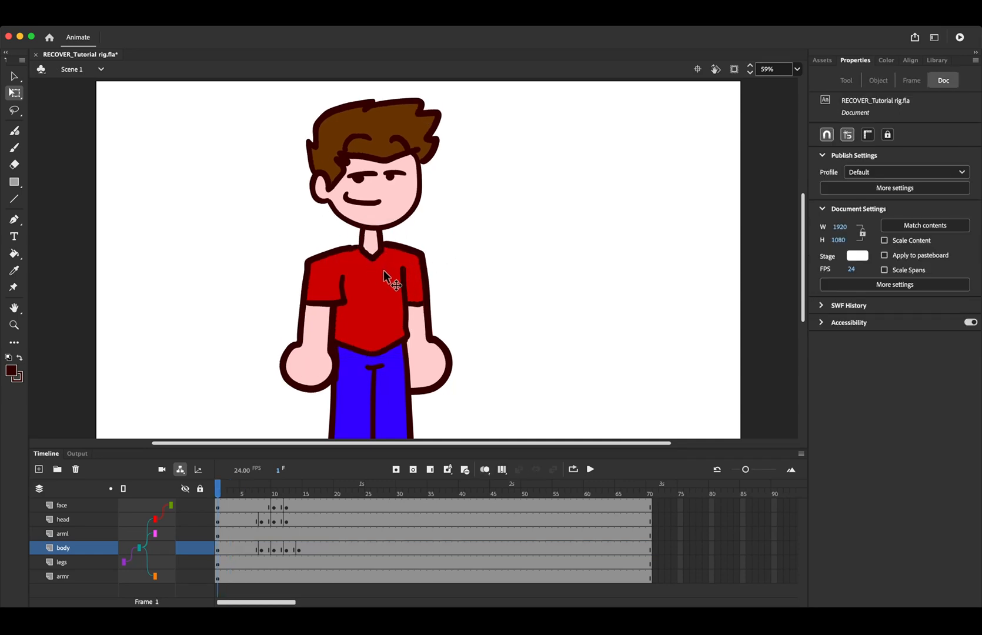
left_click(236, 496)
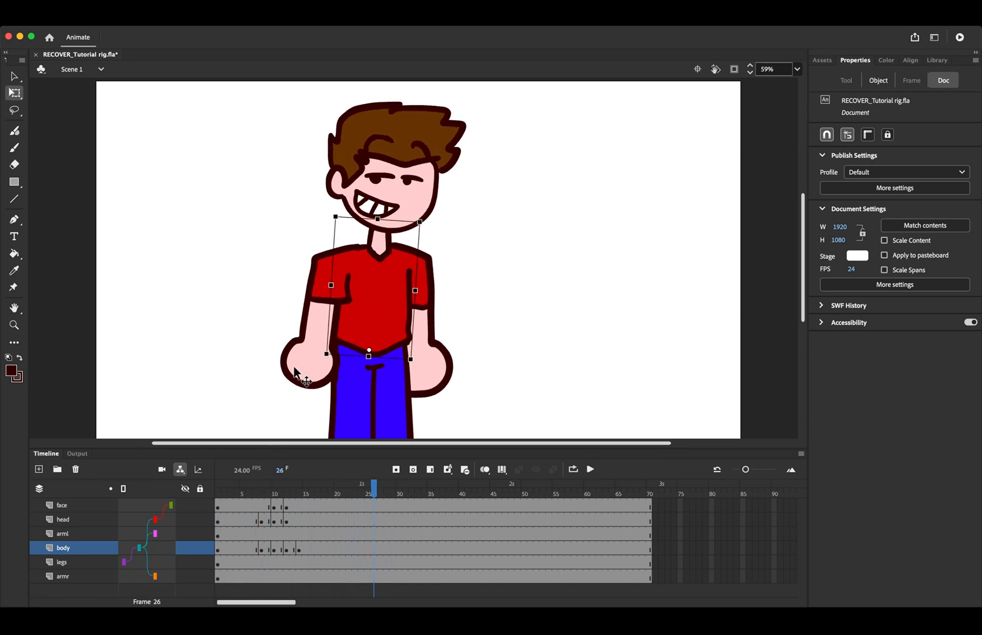
left_click(217, 493)
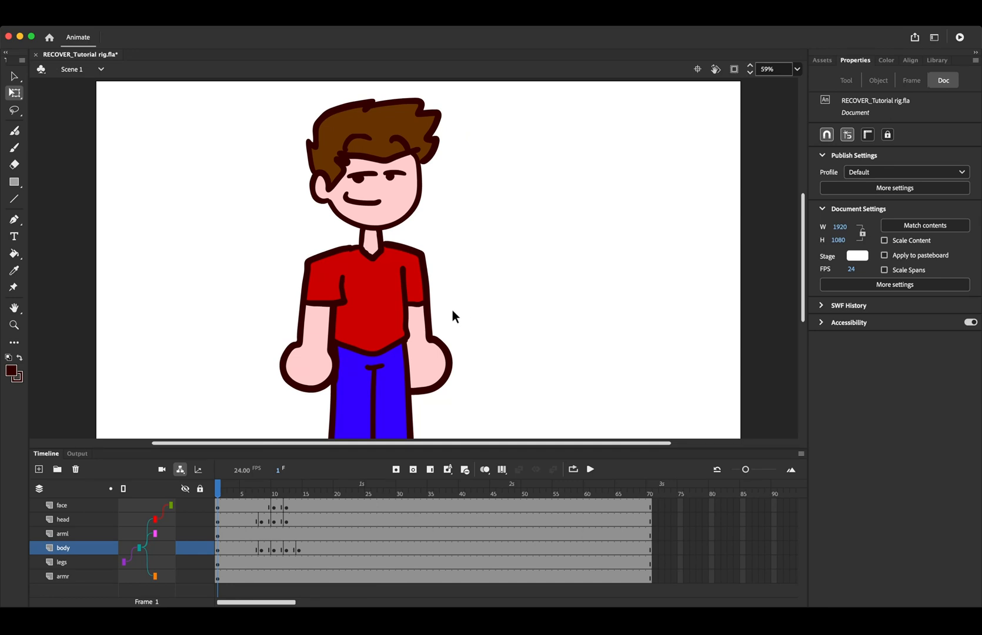
mouse_move(469, 317)
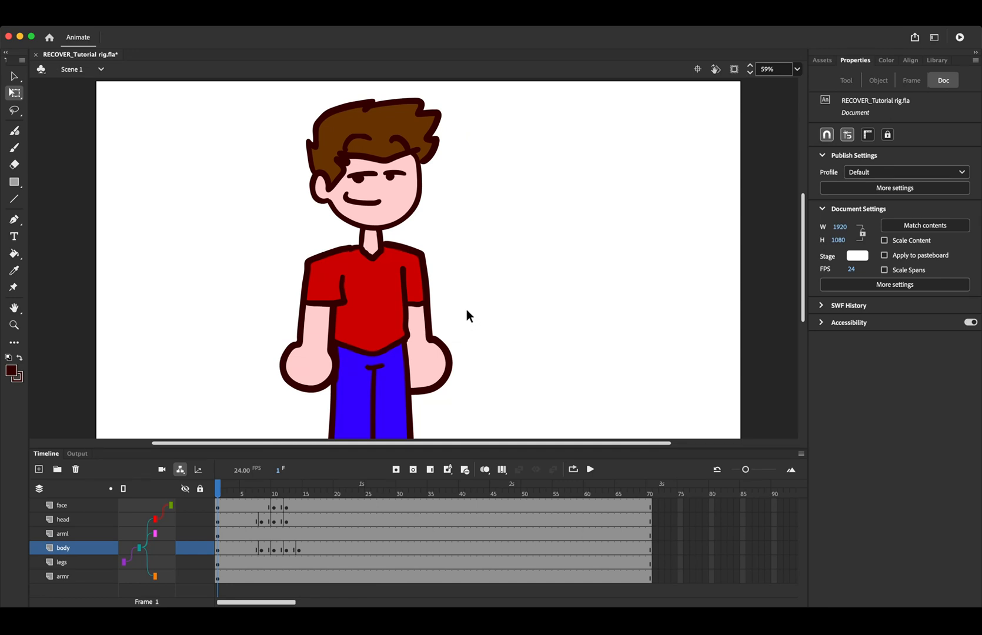
mouse_move(468, 322)
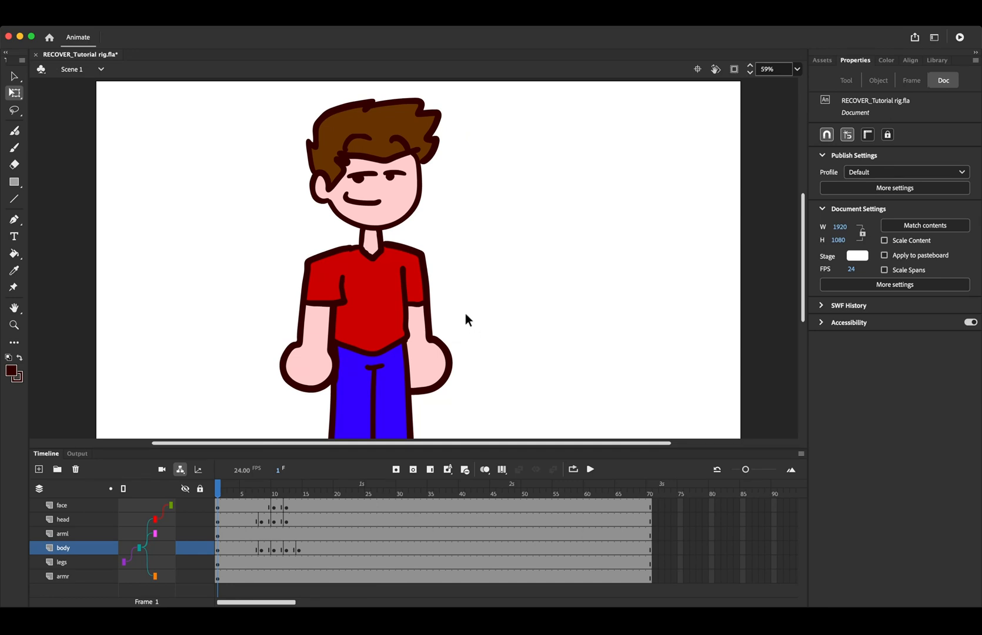
mouse_move(470, 340)
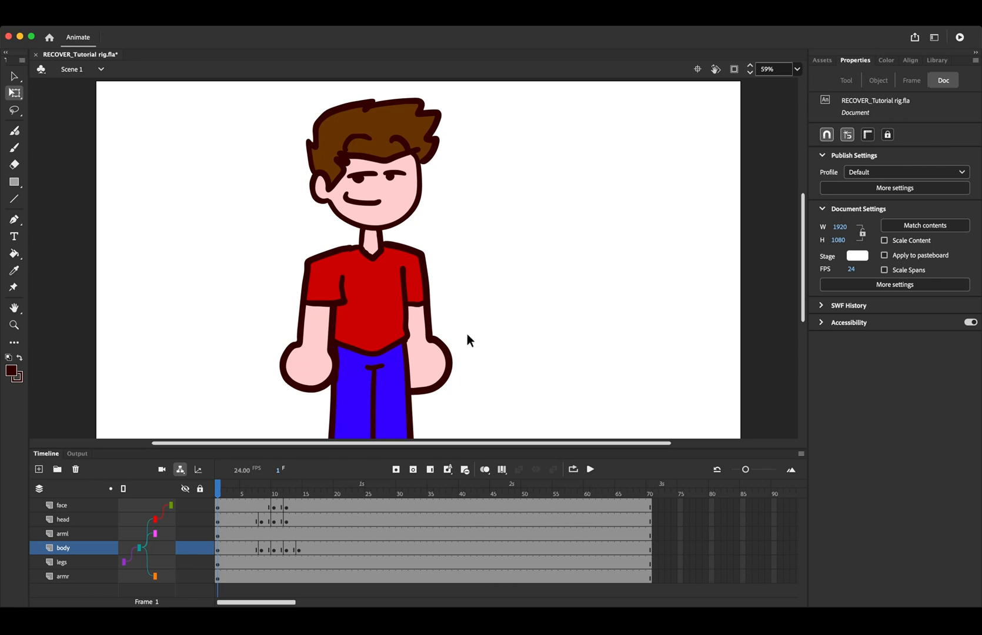
mouse_move(456, 333)
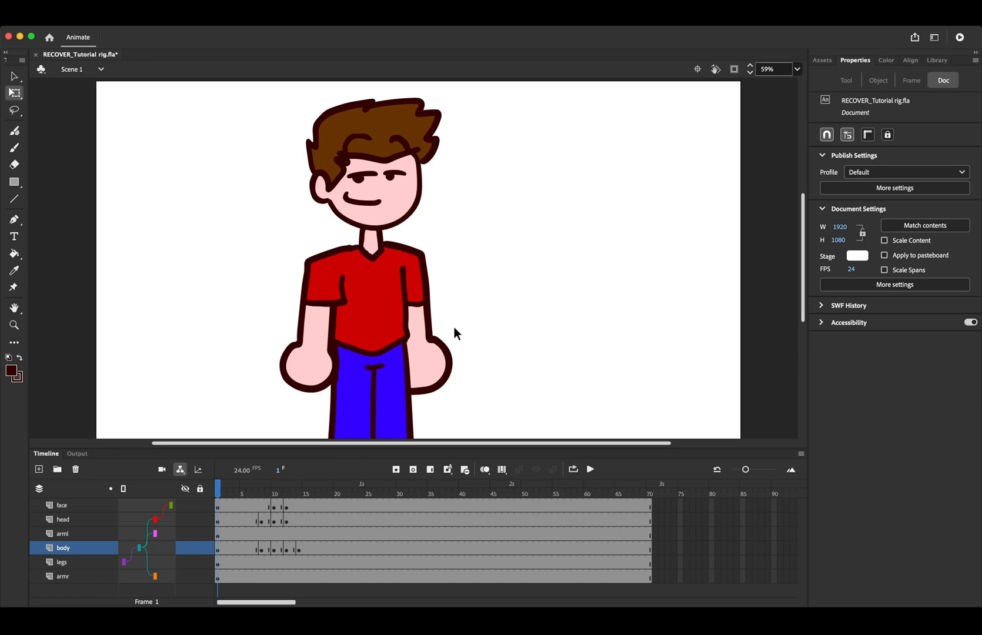
mouse_move(527, 339)
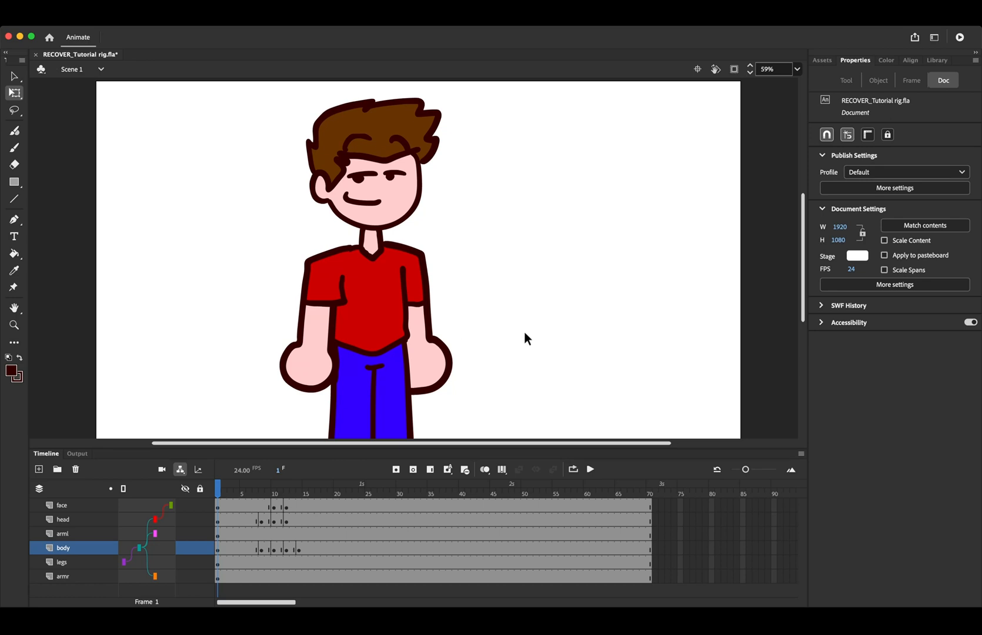
mouse_move(519, 260)
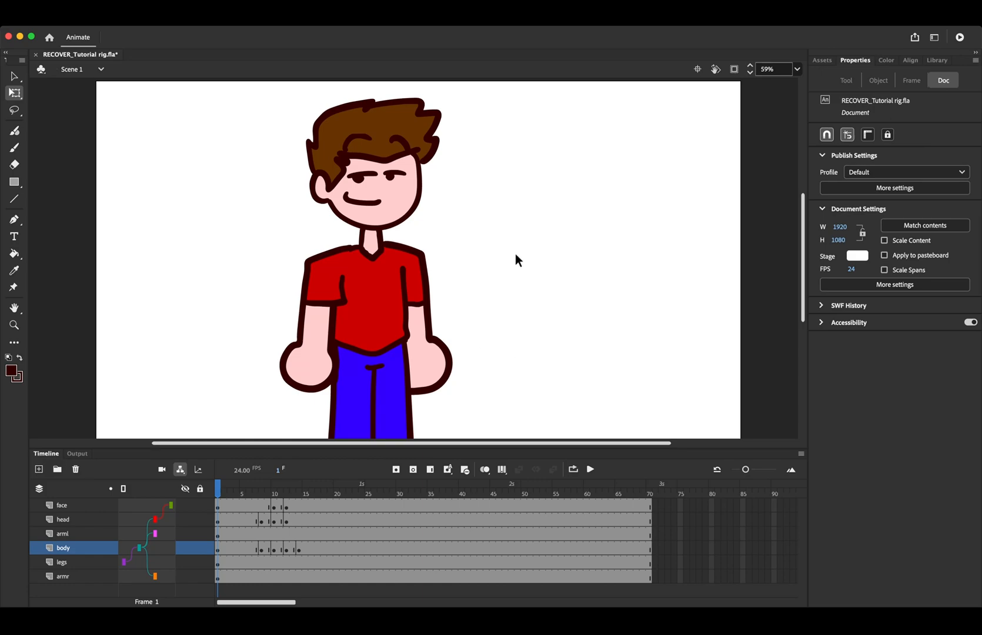